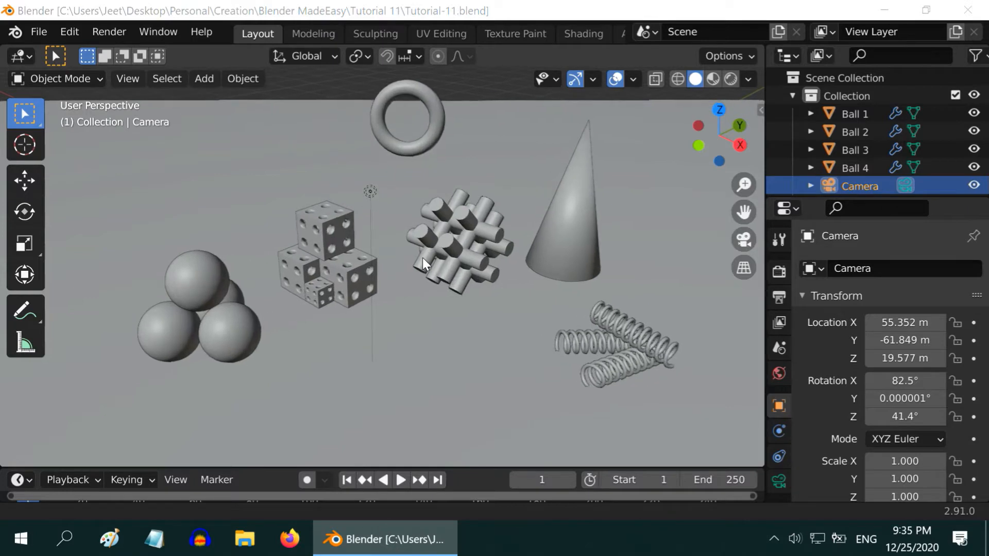
Step: Frame the primitives scene from the camera and show it in Rendered viewport shading with materials and shadows
scroll("down", 3)
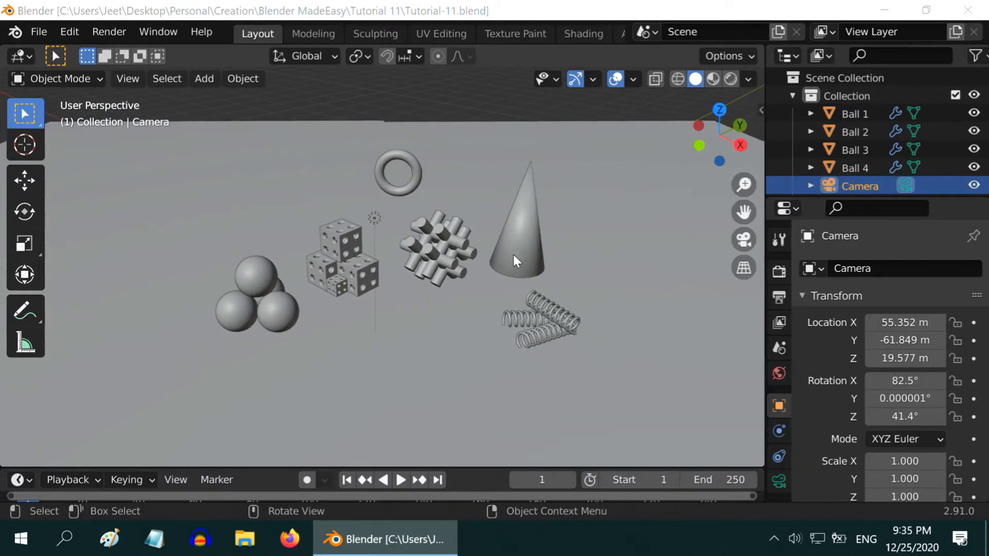
mouse_move(669, 260)
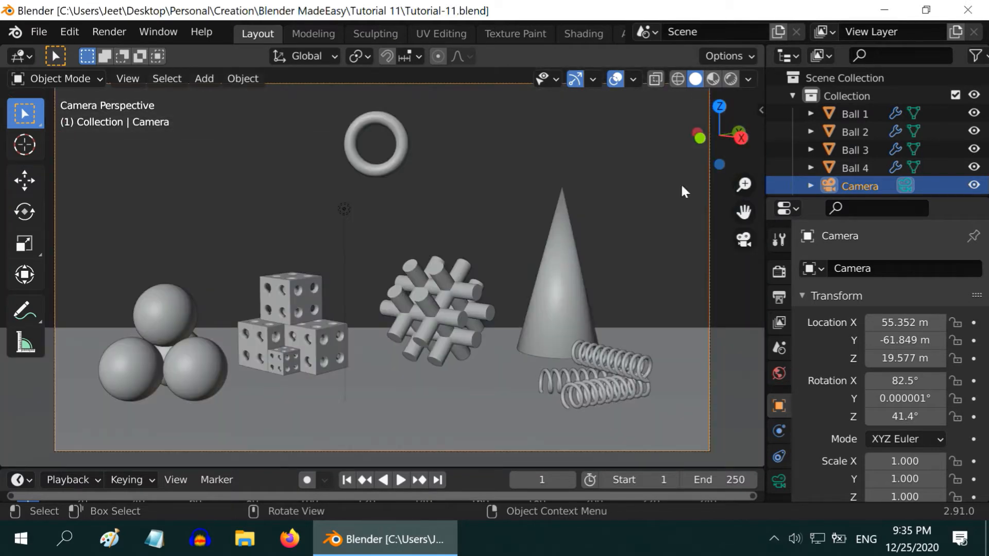
left_click(731, 80)
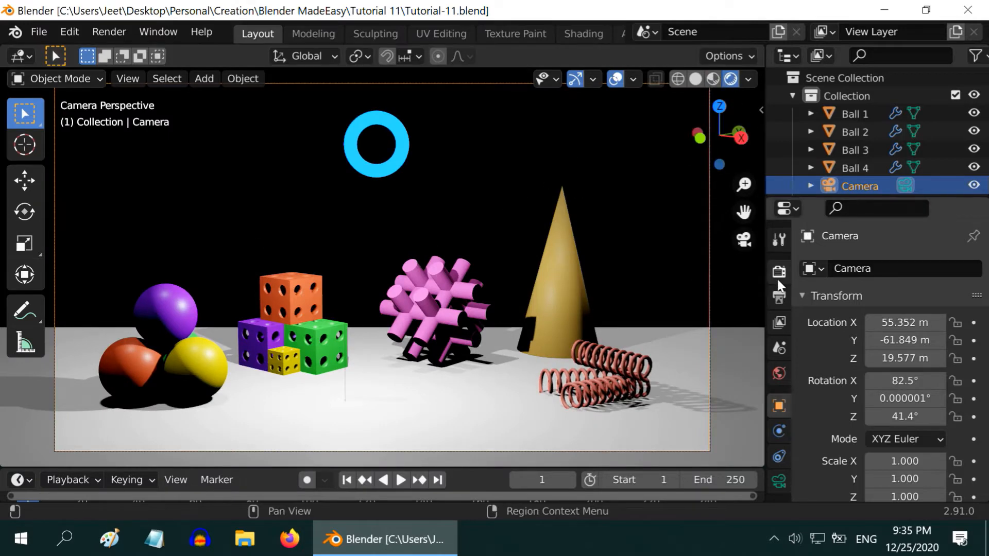
Step: Review the Eevee, Workbench and Cycles engine choices in Render Properties, keeping Eevee at 64 render and 16 viewport samples
left_click(779, 272)
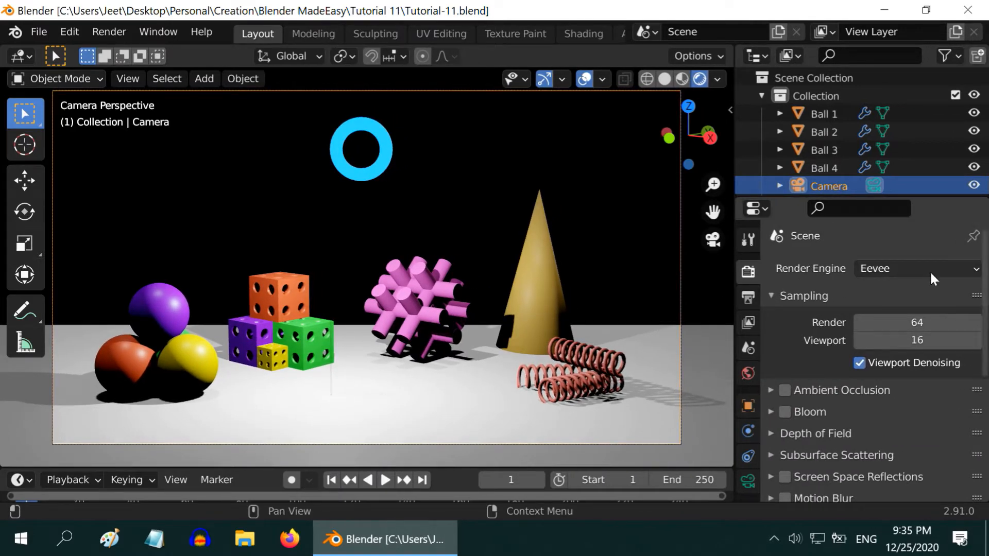
left_click(915, 268)
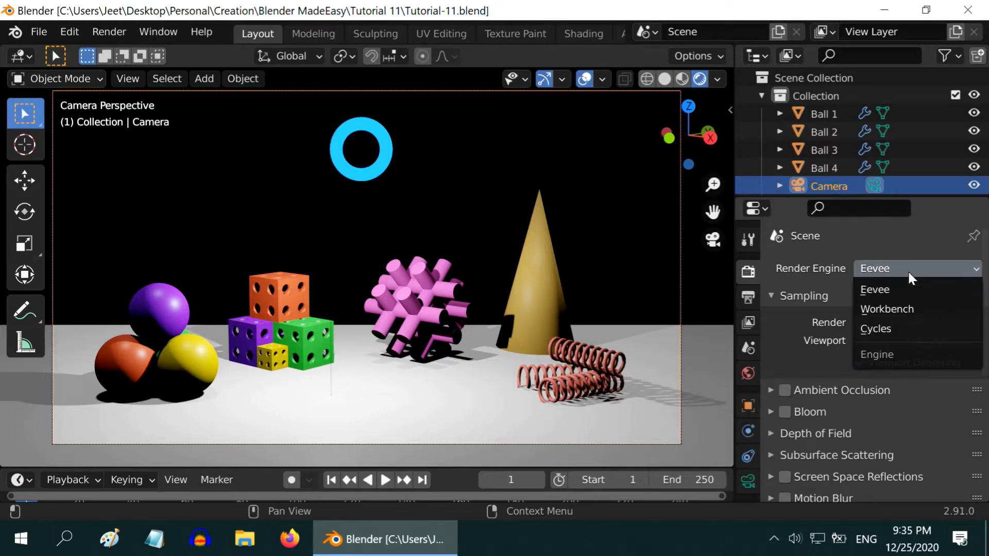
left_click(875, 289)
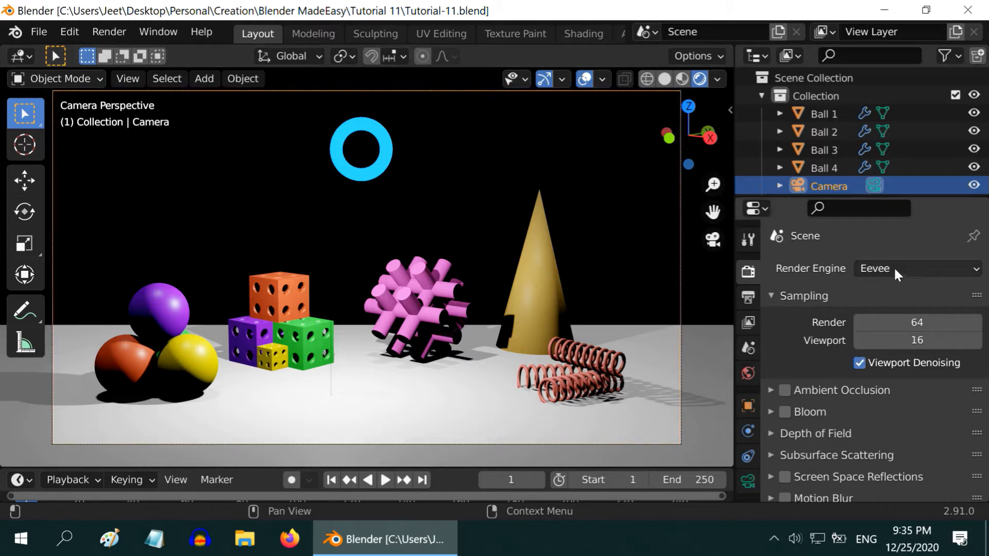
left_click(915, 268)
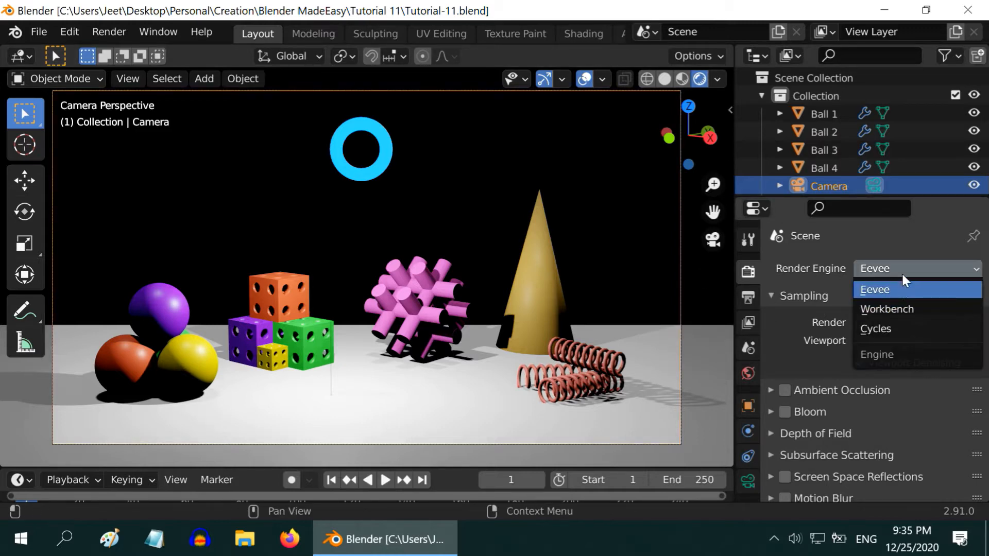
left_click(875, 288)
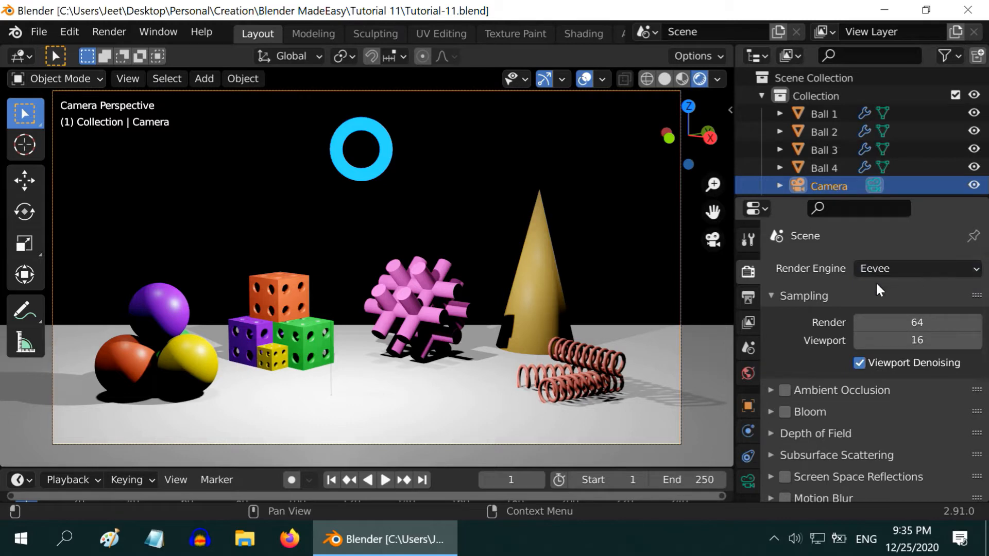
mouse_move(895, 322)
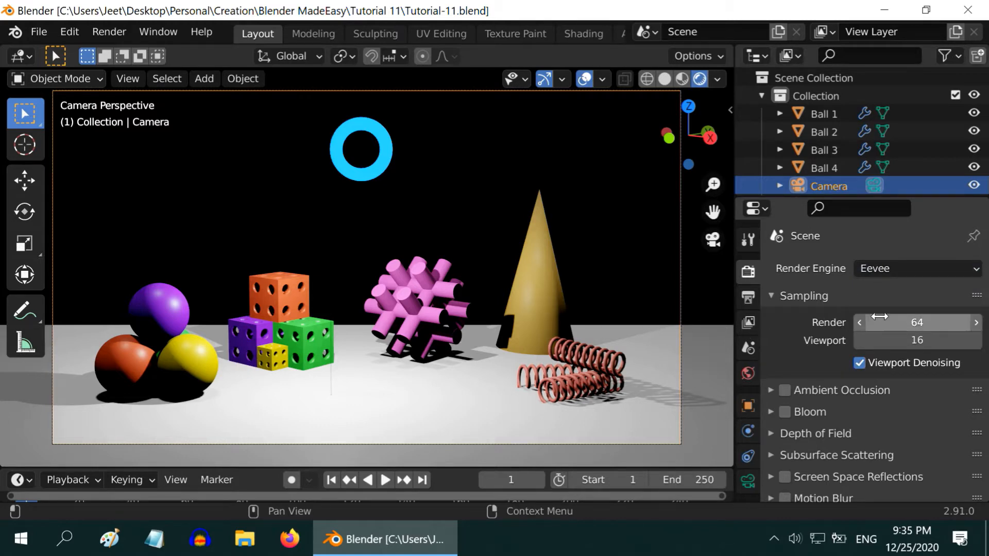
mouse_move(899, 302)
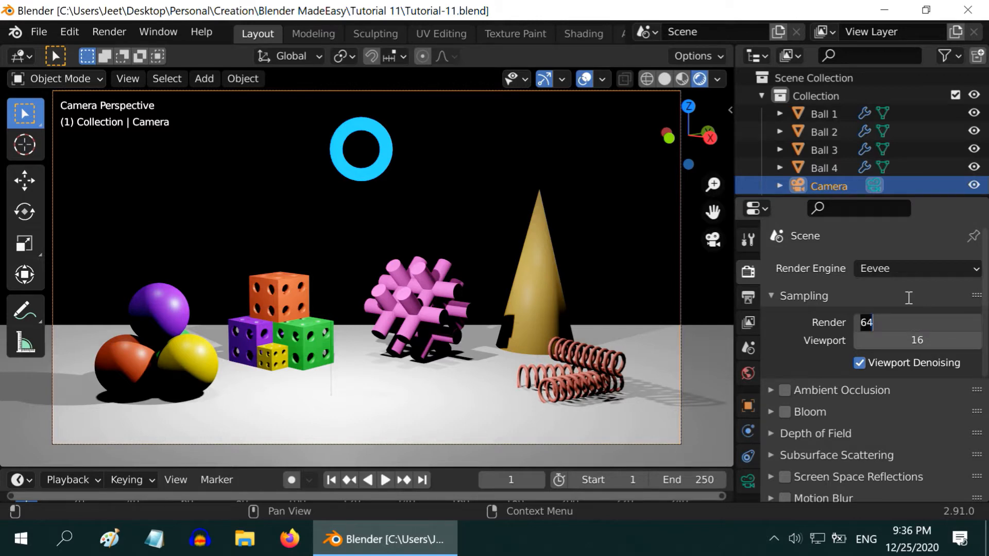
triple_click(917, 322)
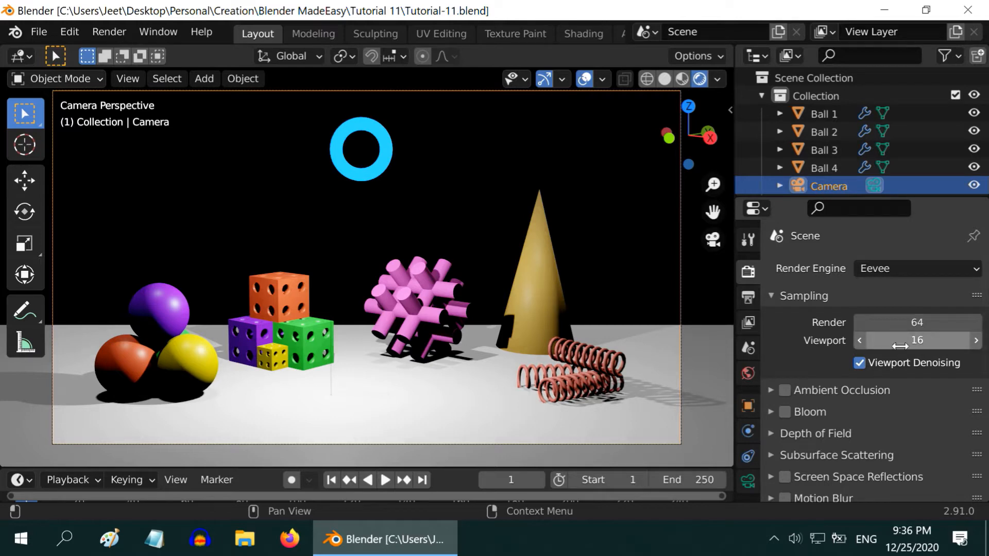
mouse_move(835, 395)
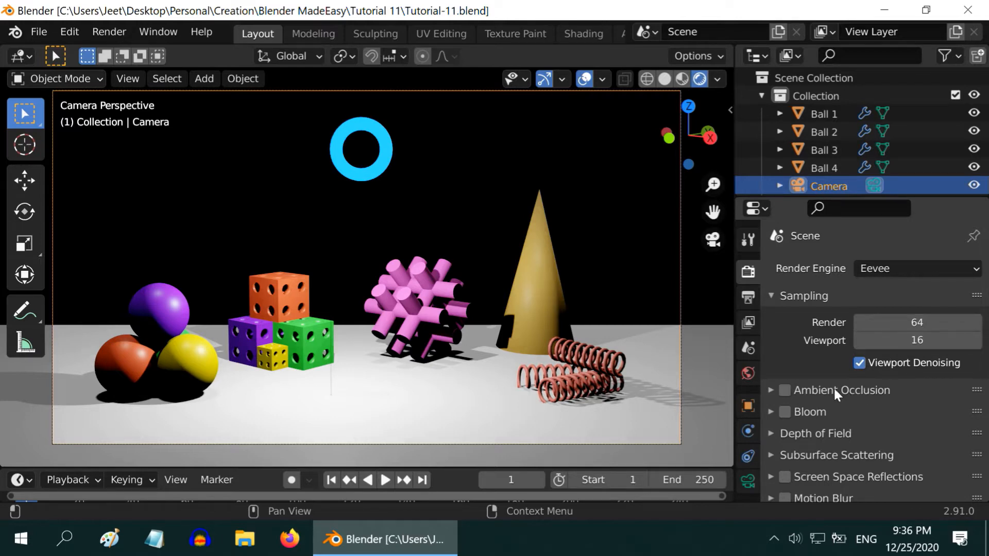
Step: Try ambient occlusion in the Eevee settings, inspect its options, and leave it switched off
scroll("down", 3)
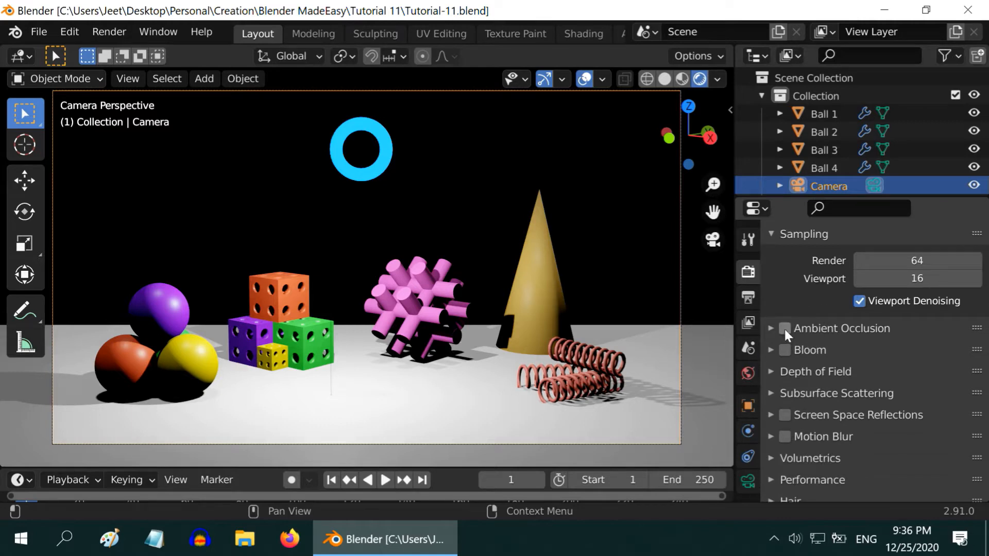
left_click(785, 328)
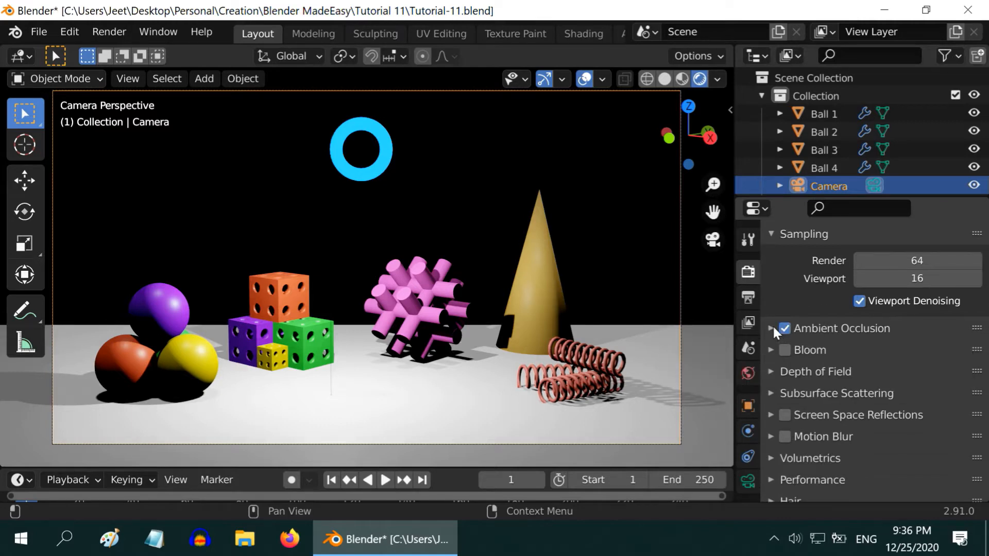
left_click(772, 327)
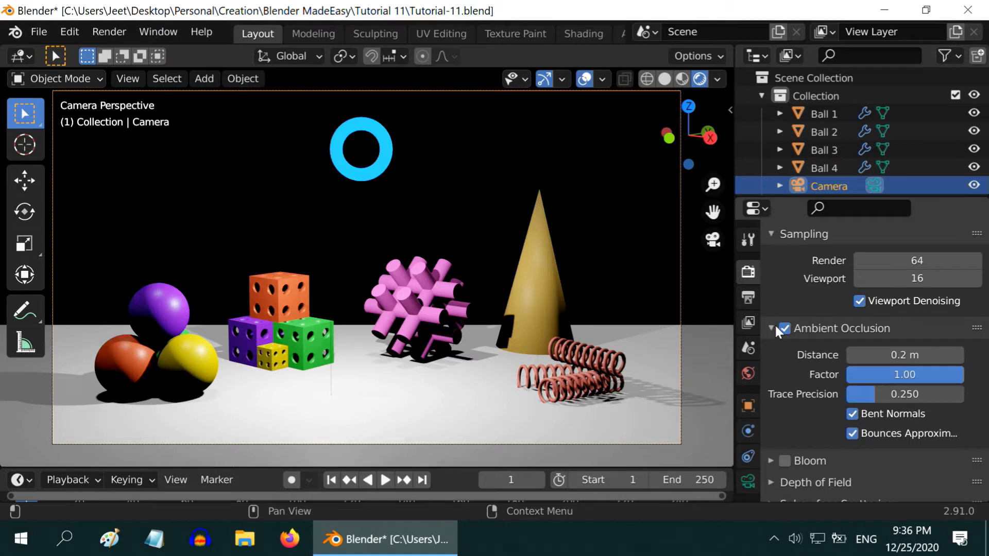
left_click(770, 328)
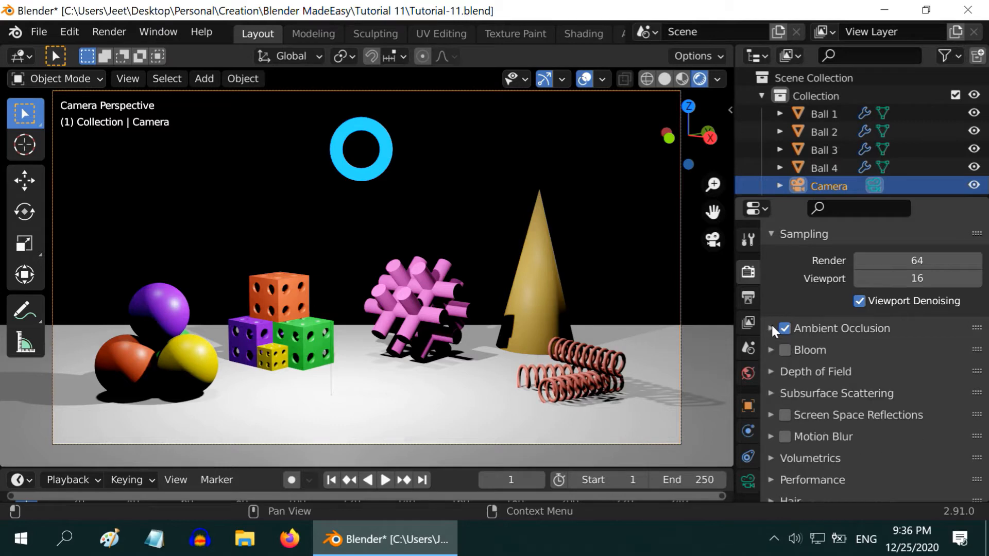
mouse_move(811, 337)
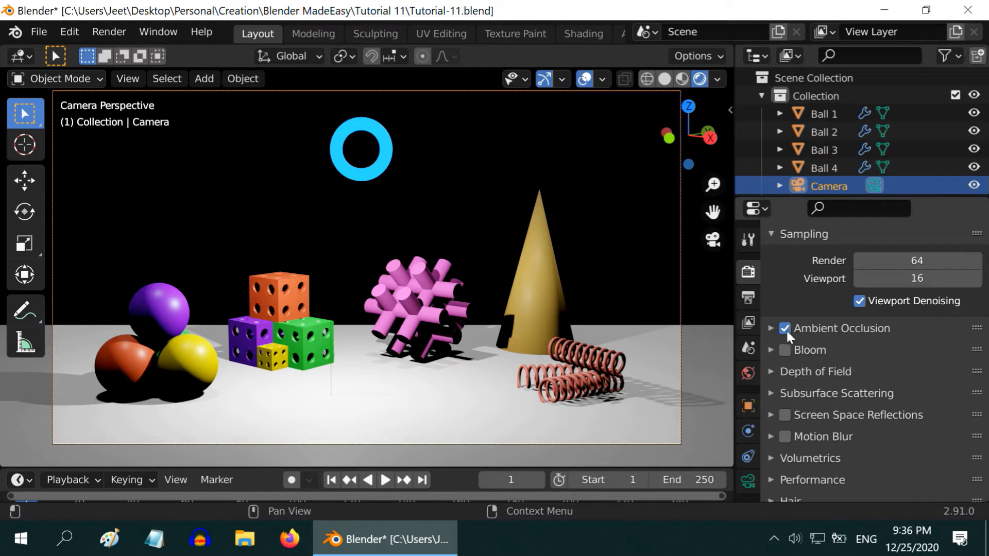
left_click(785, 328)
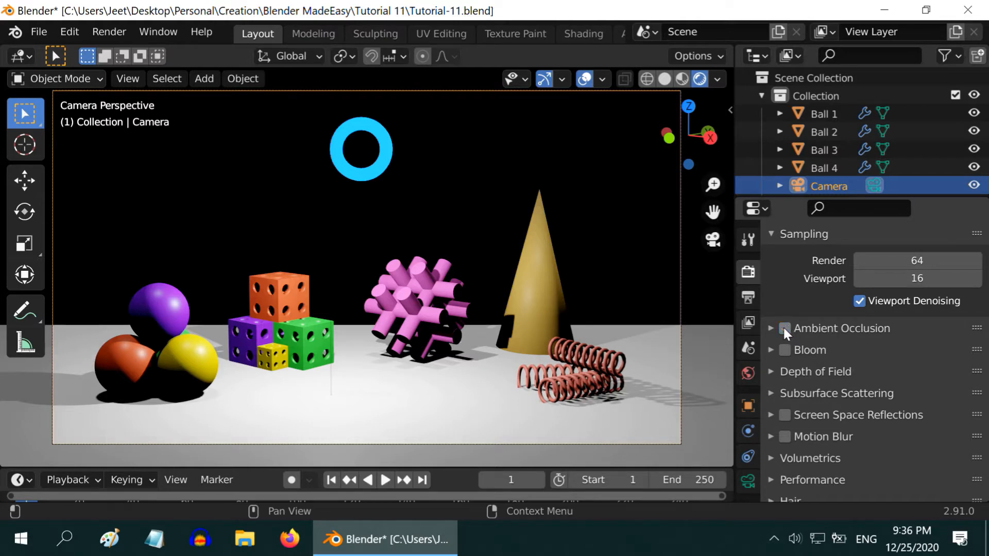
mouse_move(785, 357)
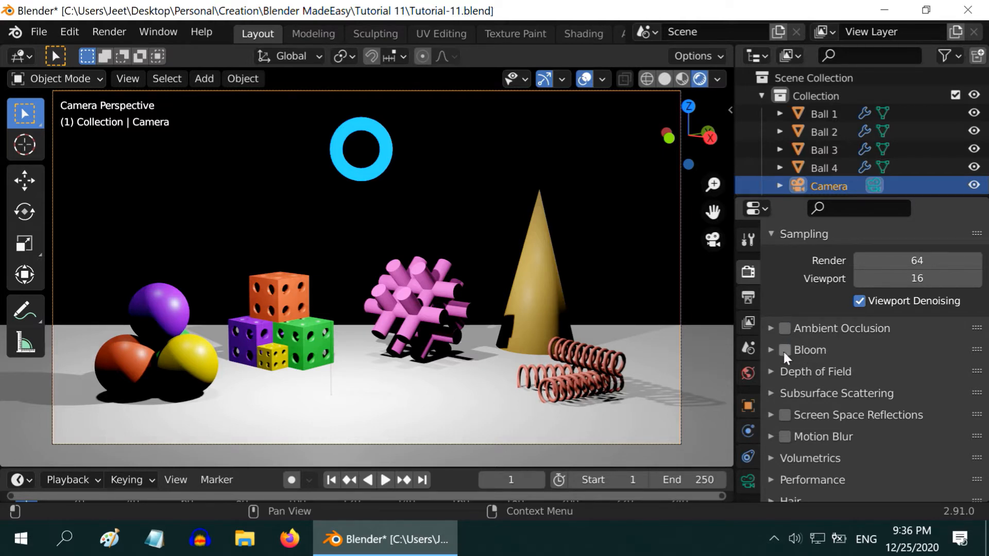
Step: Enable Bloom so the blue torus gets a visible glow
left_click(784, 351)
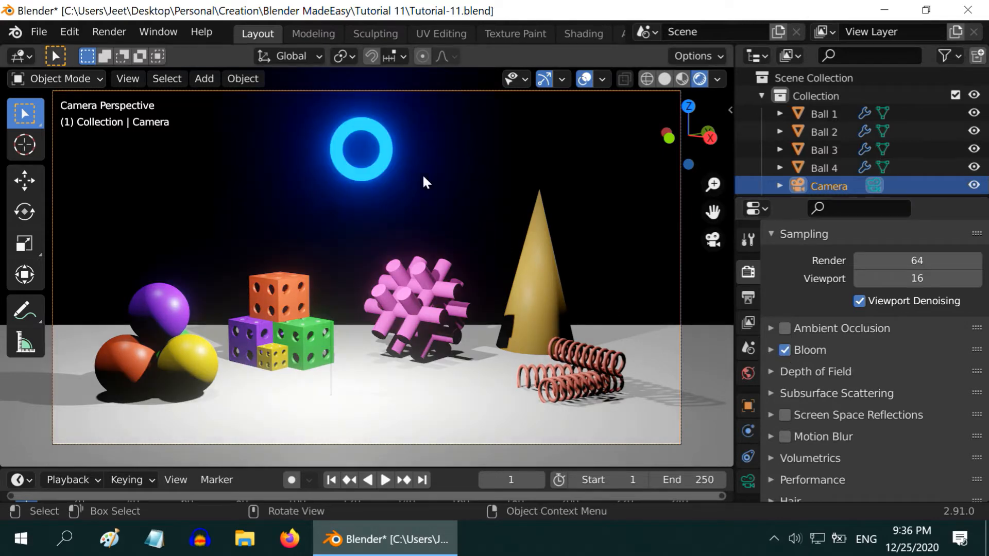
mouse_move(328, 208)
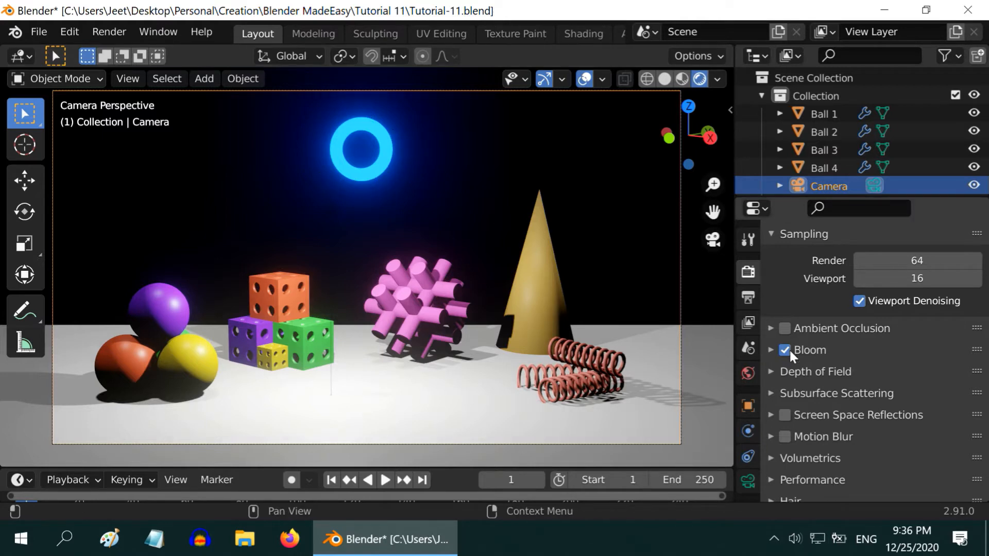
left_click(785, 351)
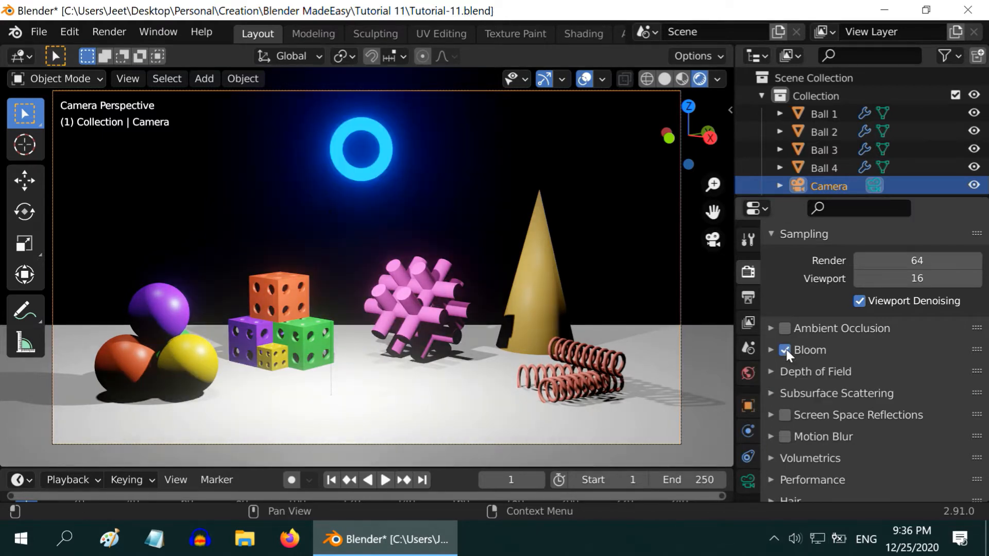
scroll("down", 3)
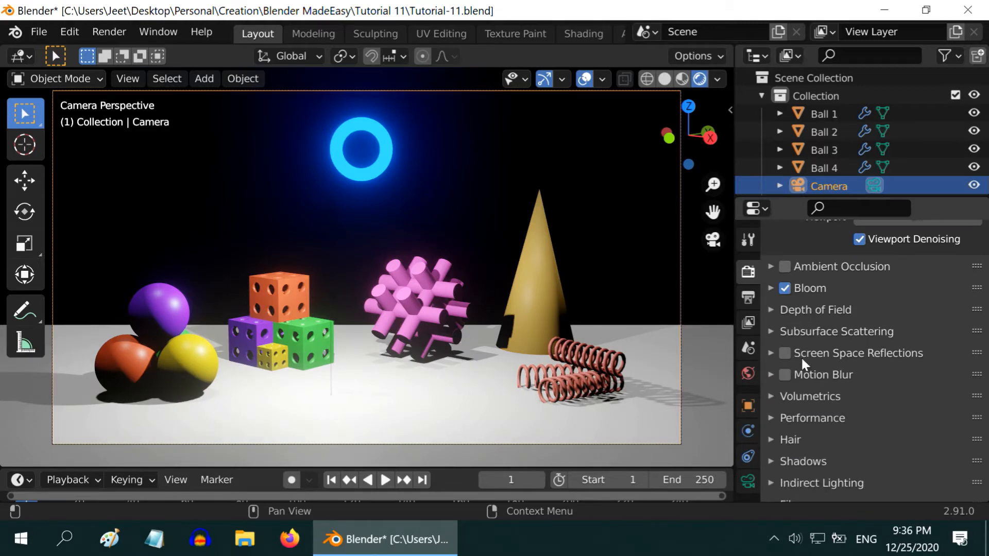
left_click(786, 375)
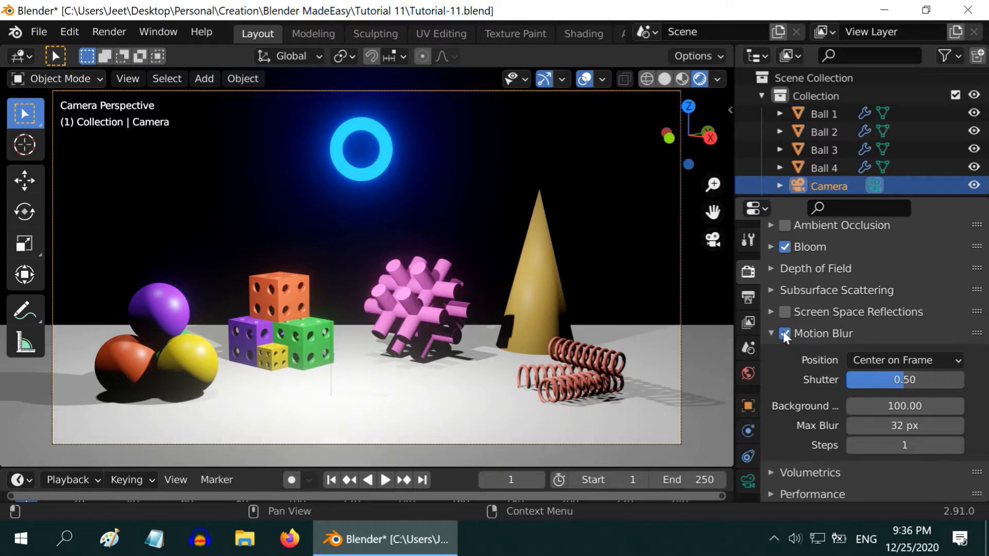
left_click(786, 332)
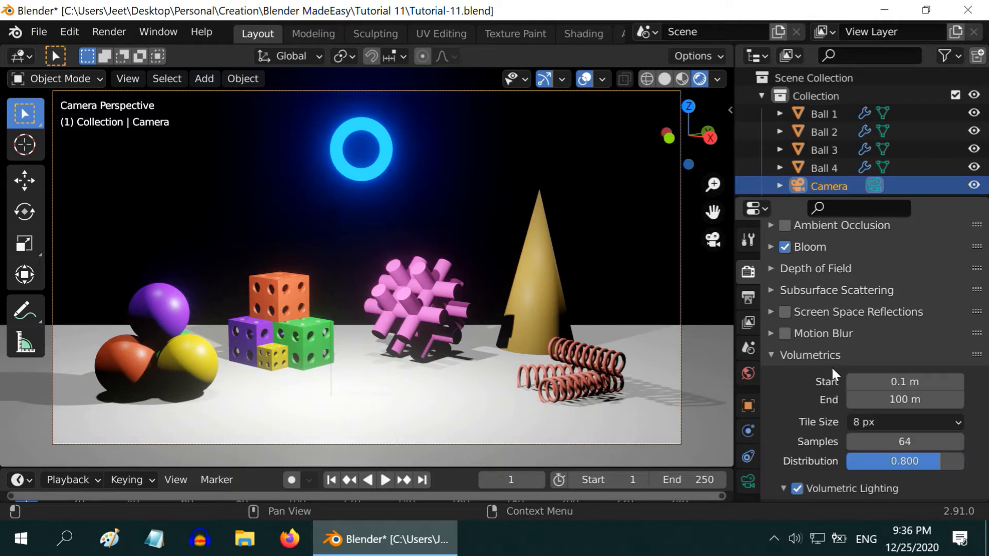
scroll("down", 3)
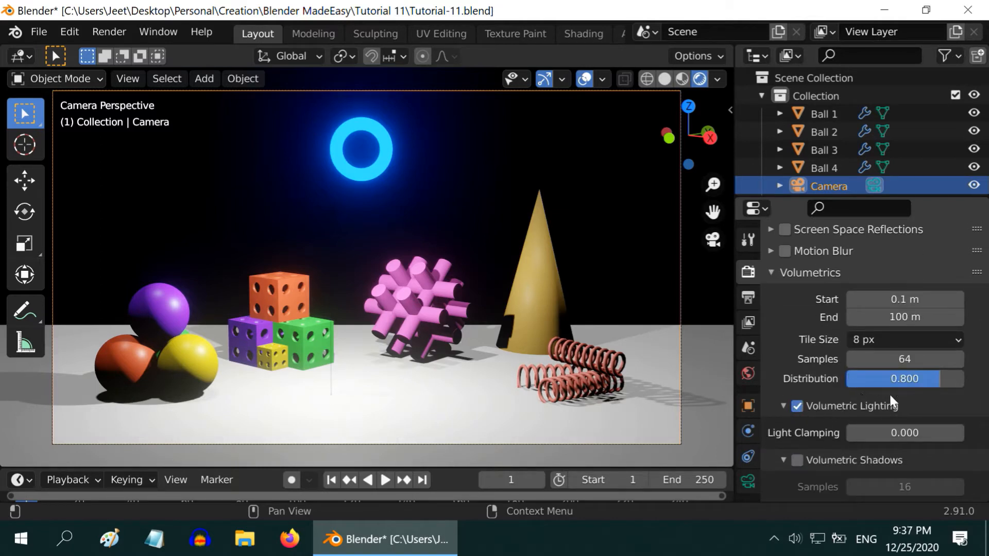
scroll("up", 3)
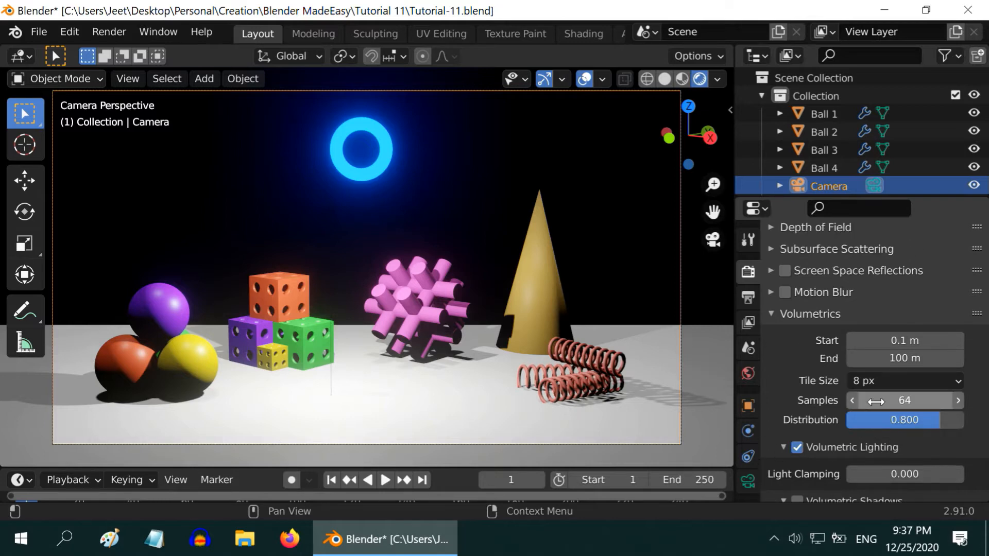
left_click(905, 359)
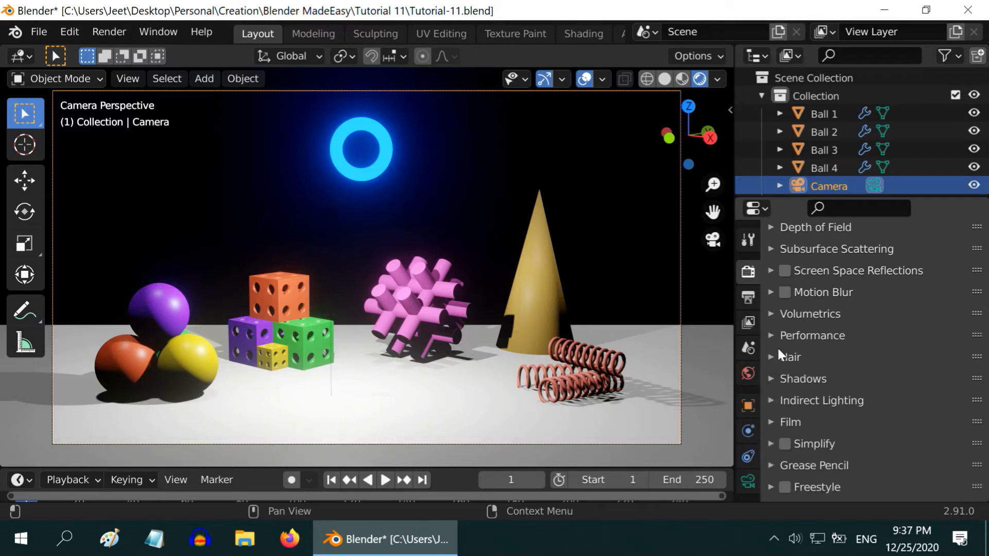
left_click(804, 378)
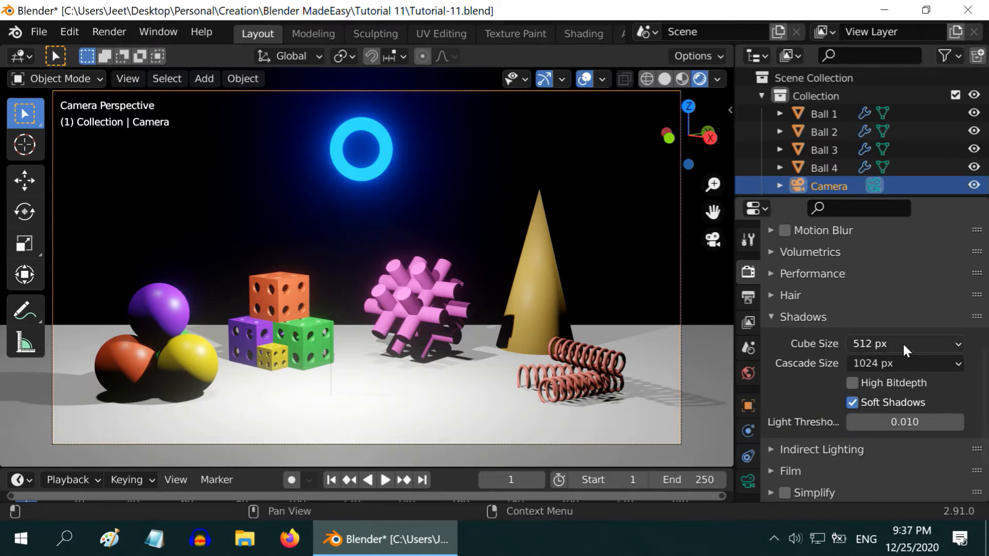
left_click(904, 344)
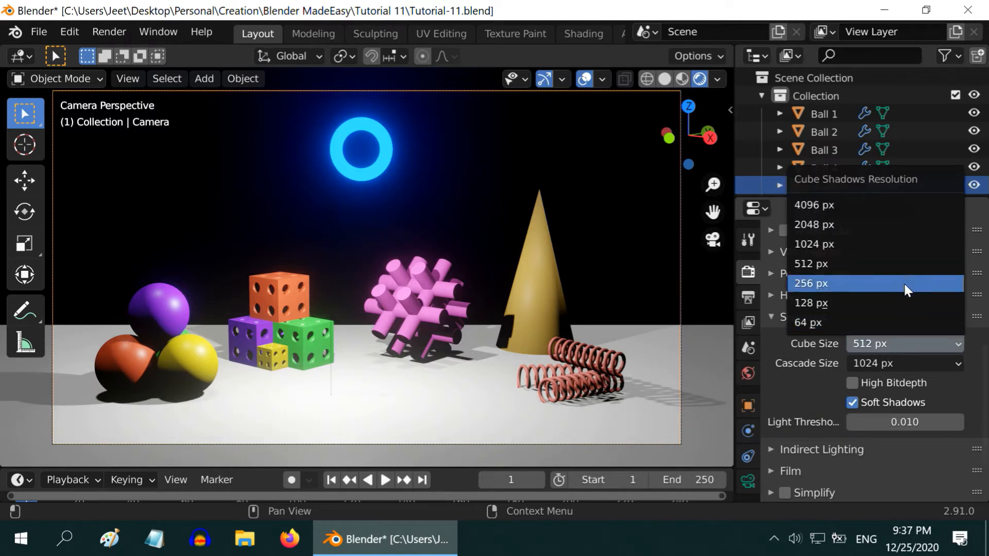
mouse_move(876, 323)
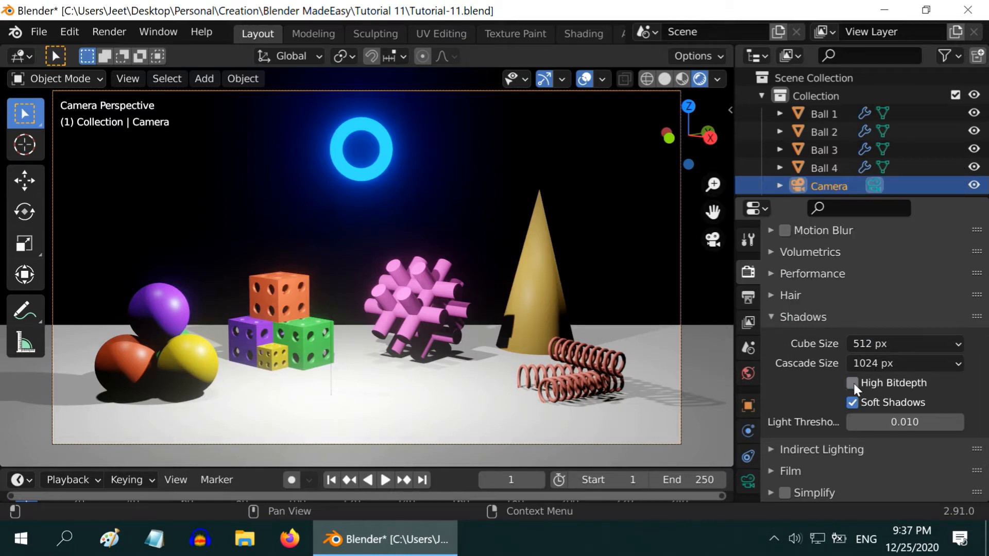
left_click(853, 384)
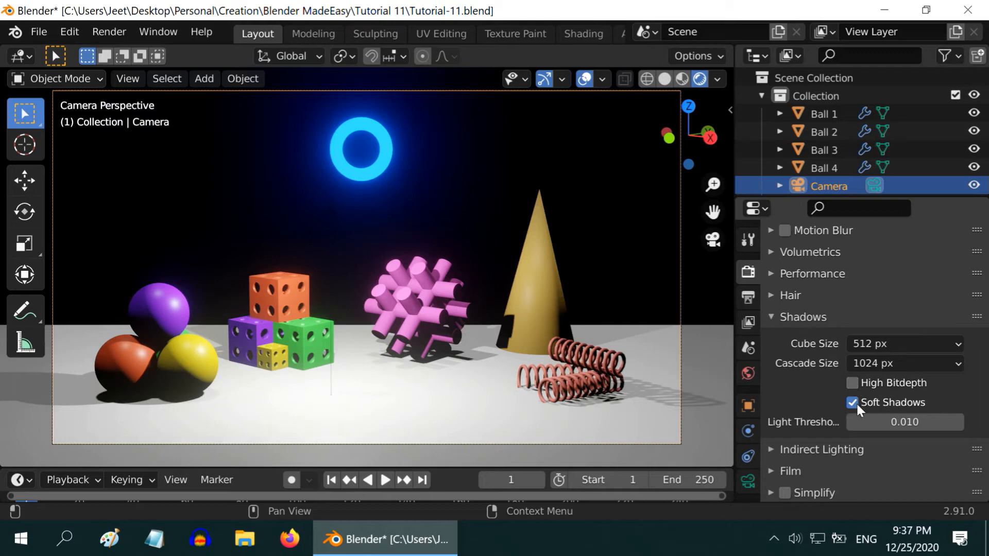
left_click(853, 403)
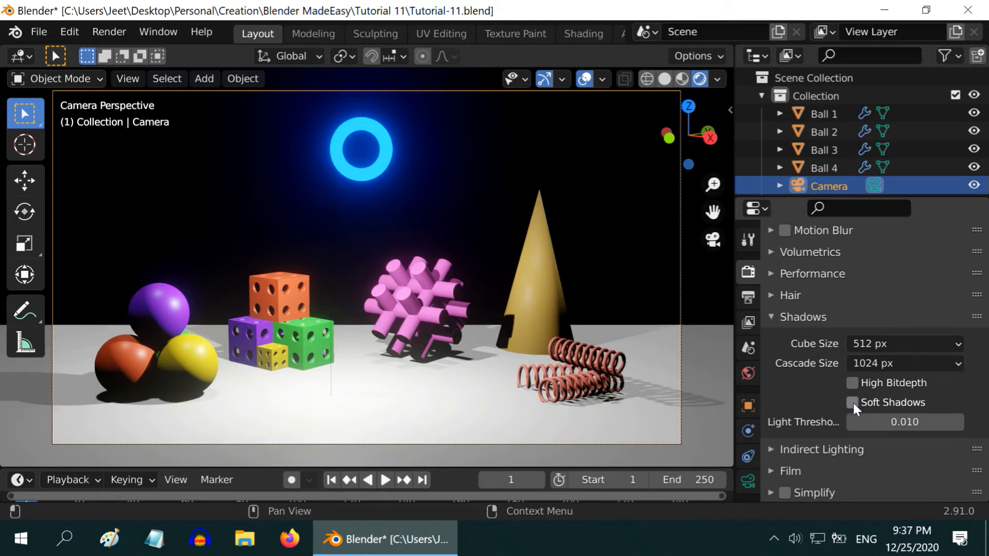
left_click(853, 403)
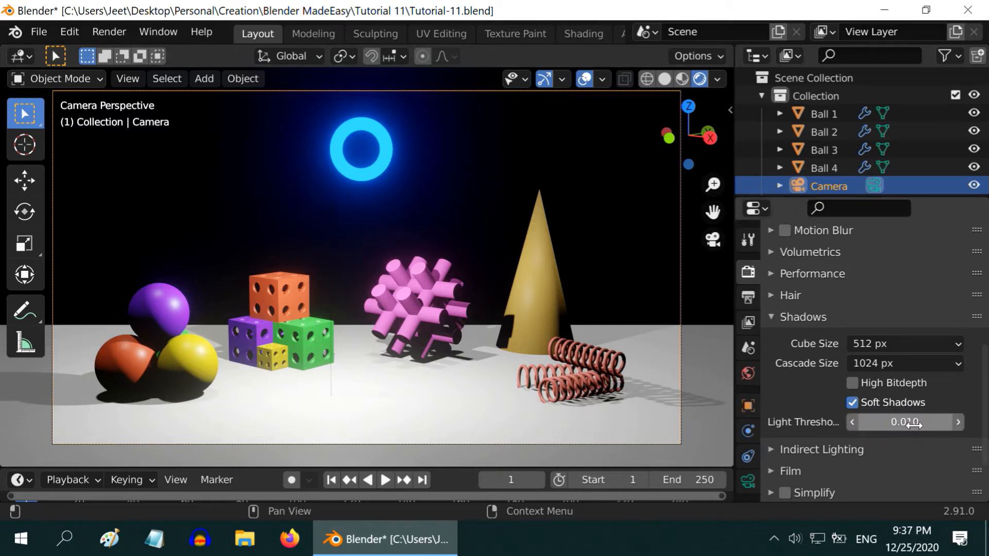
mouse_move(905, 422)
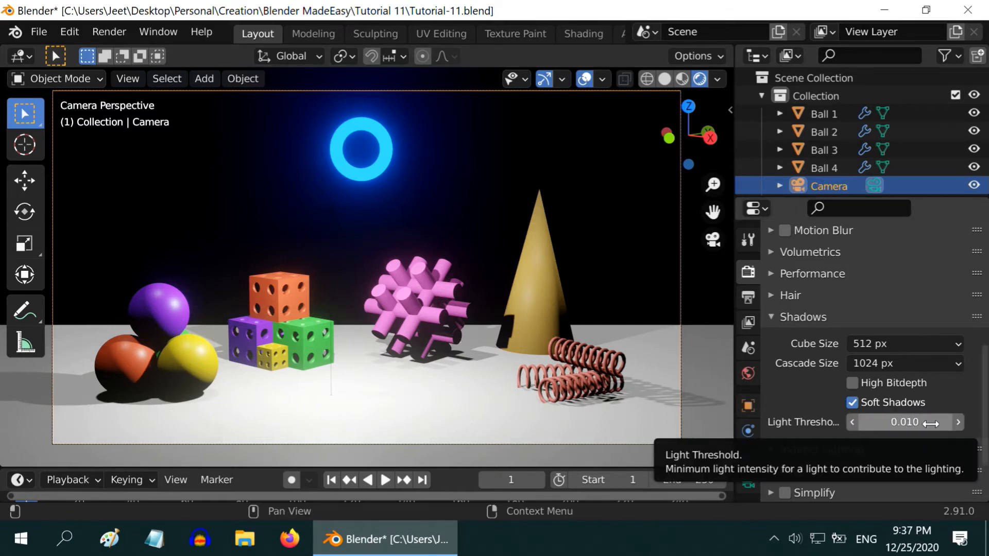
mouse_move(805, 396)
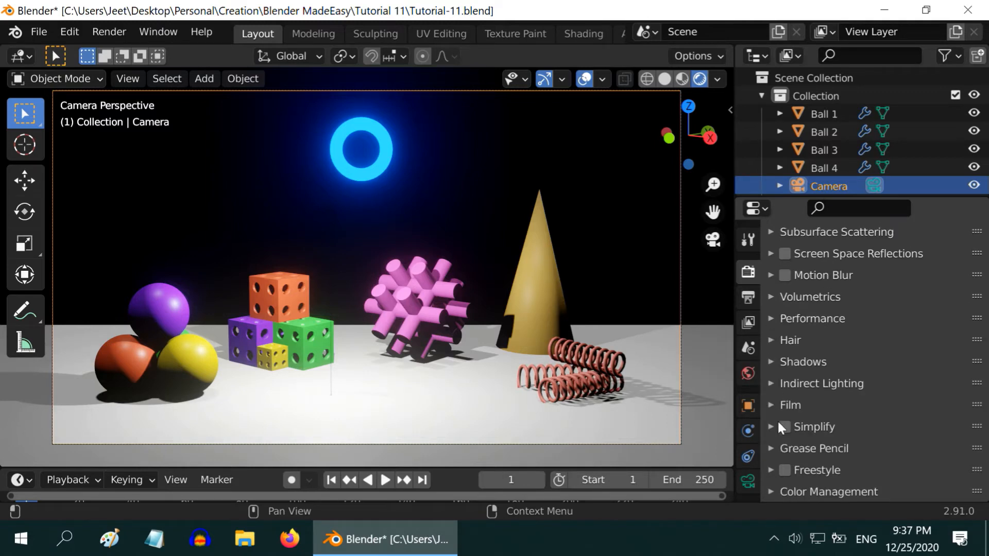
Step: Switch on the Simplify option in the Eevee render settings
left_click(785, 427)
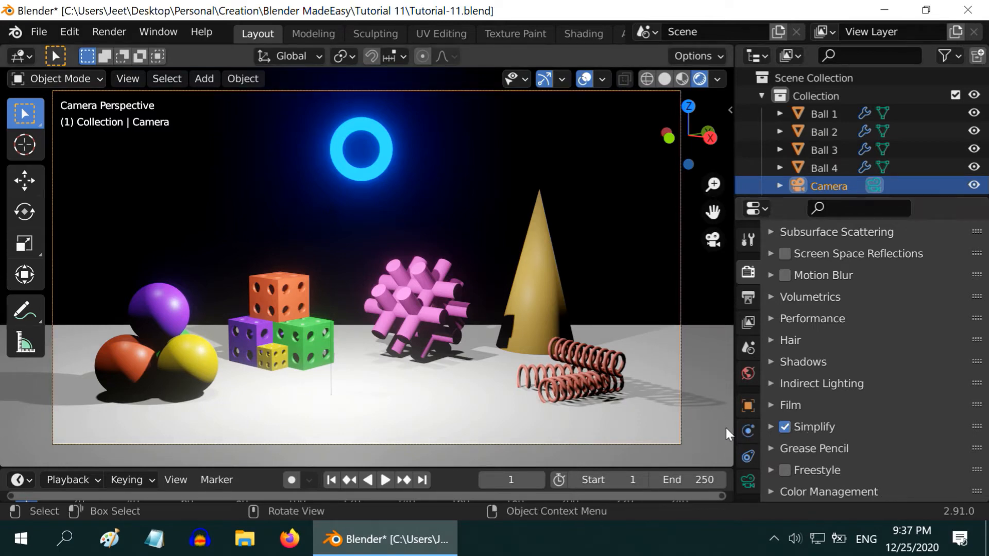
mouse_move(788, 427)
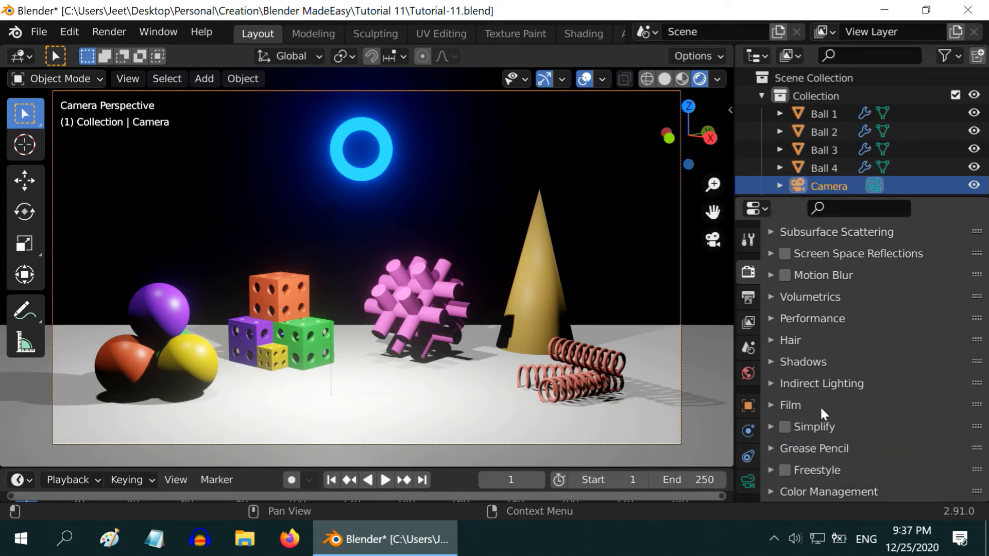
mouse_move(877, 455)
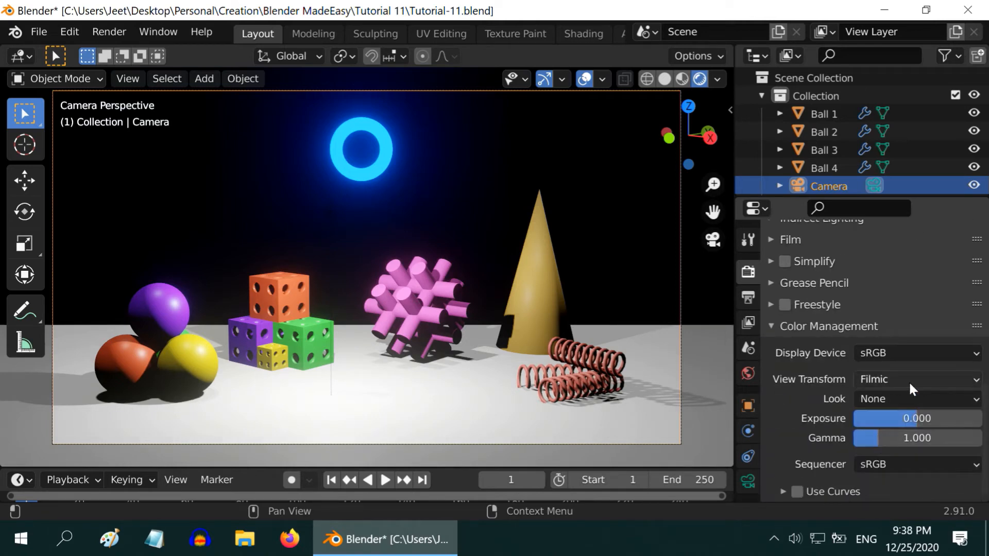
Step: Try the Standard view transform in Color Management, then return it to Filmic
left_click(915, 380)
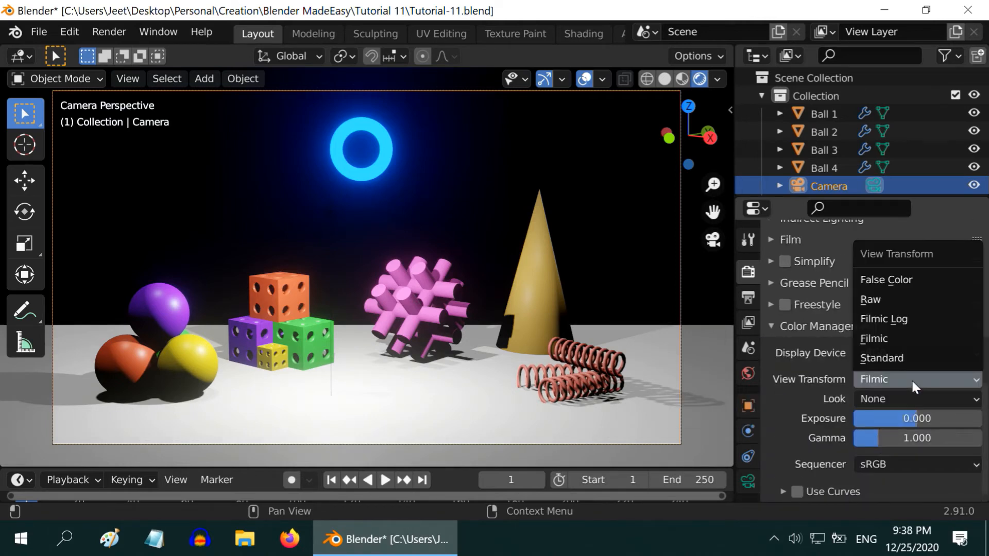
mouse_move(921, 300)
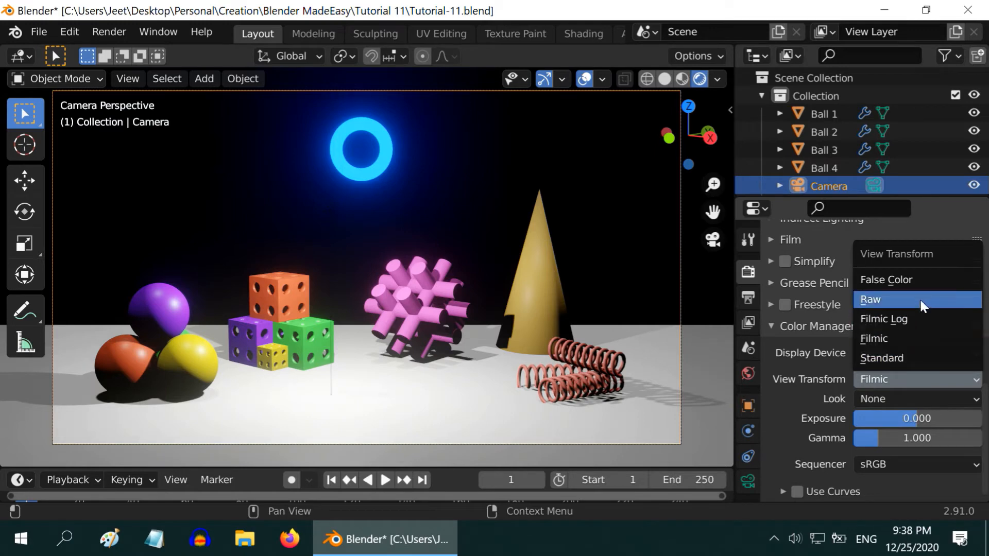
left_click(882, 358)
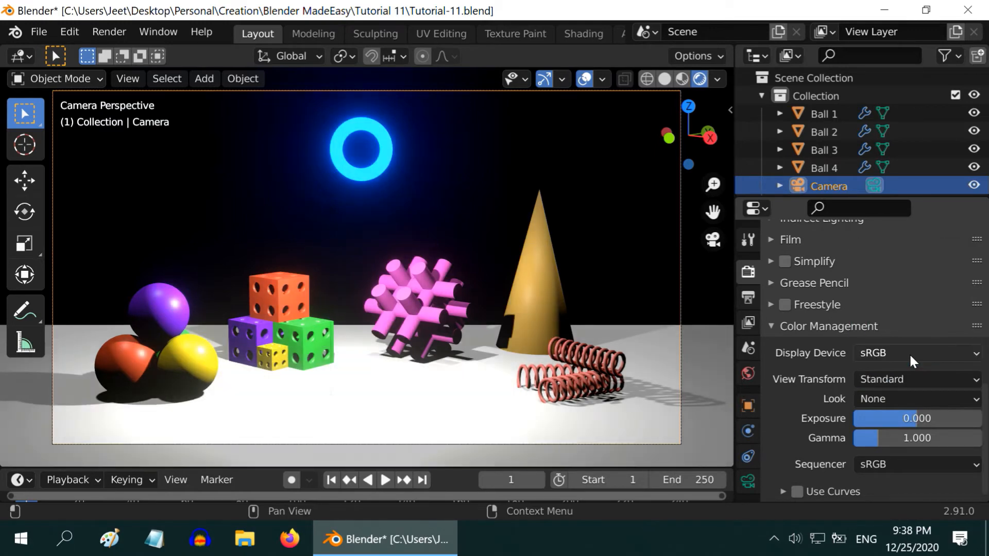
left_click(915, 379)
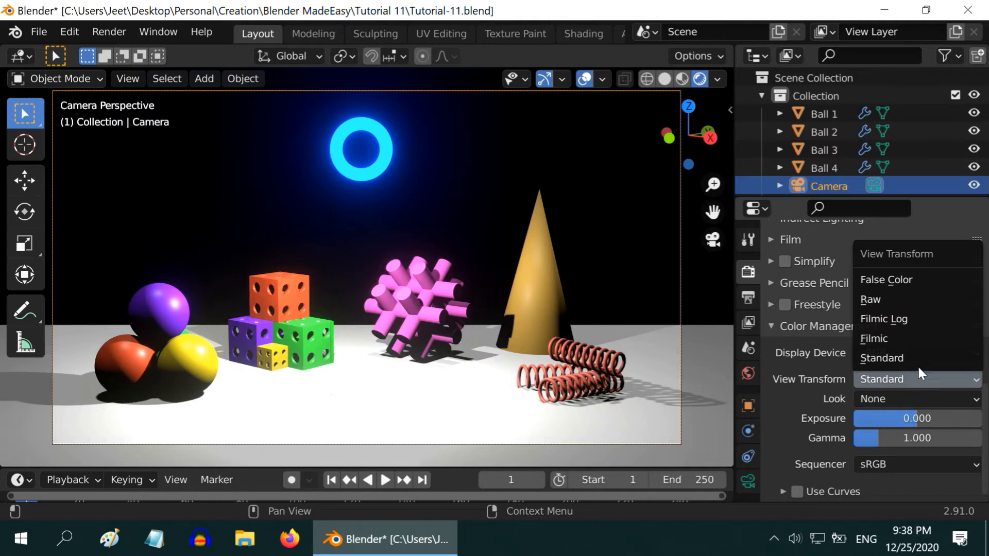
left_click(875, 339)
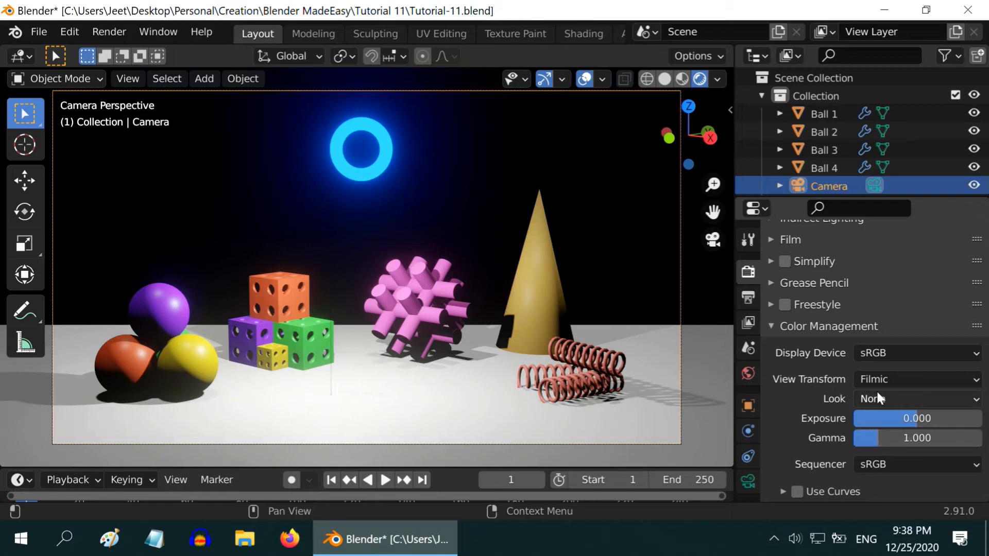
Step: Switch the render engine to Workbench for plain grey studio shading with 8 render samples
scroll("up", 3)
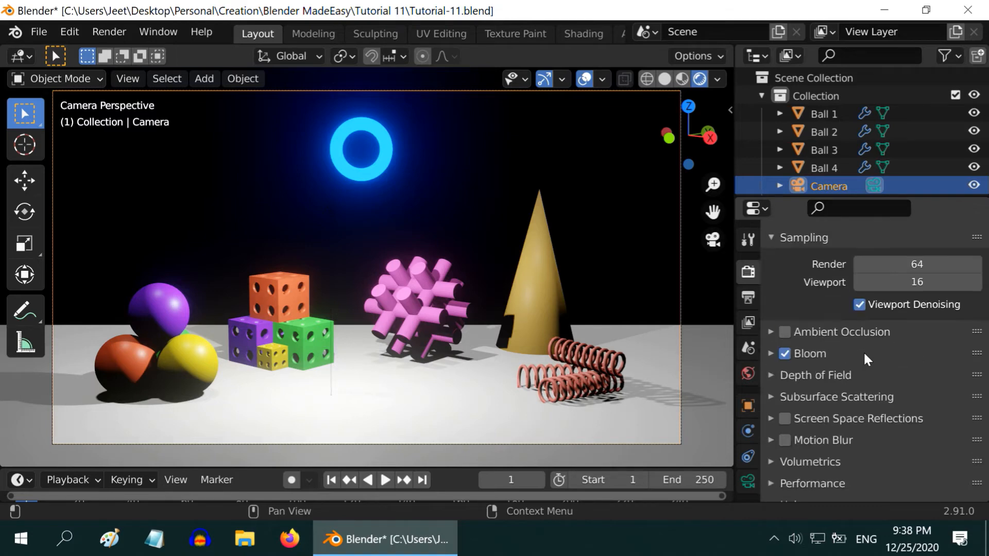
left_click(917, 268)
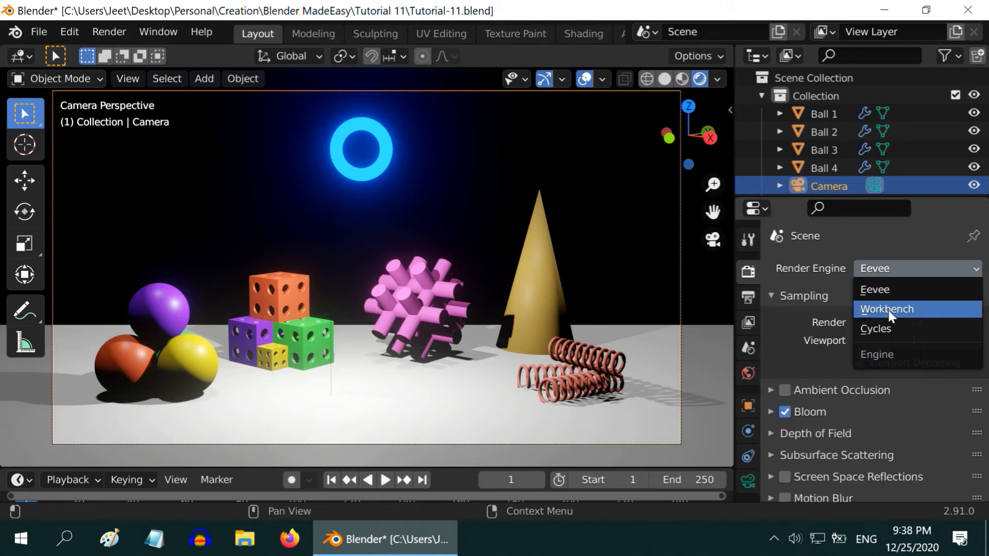
left_click(887, 309)
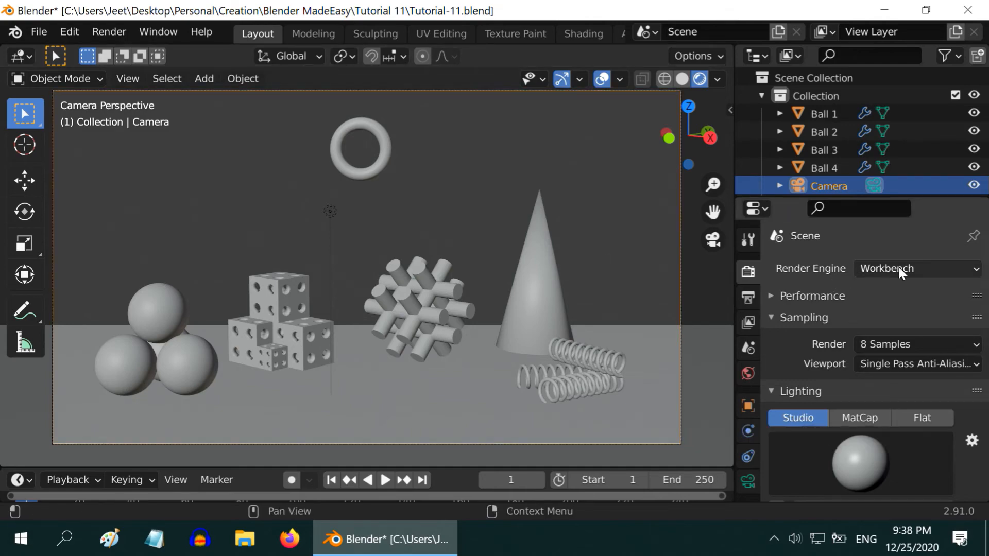
Step: Switch the render engine to Cycles and review the device choices, keeping rendering on the CPU
left_click(917, 267)
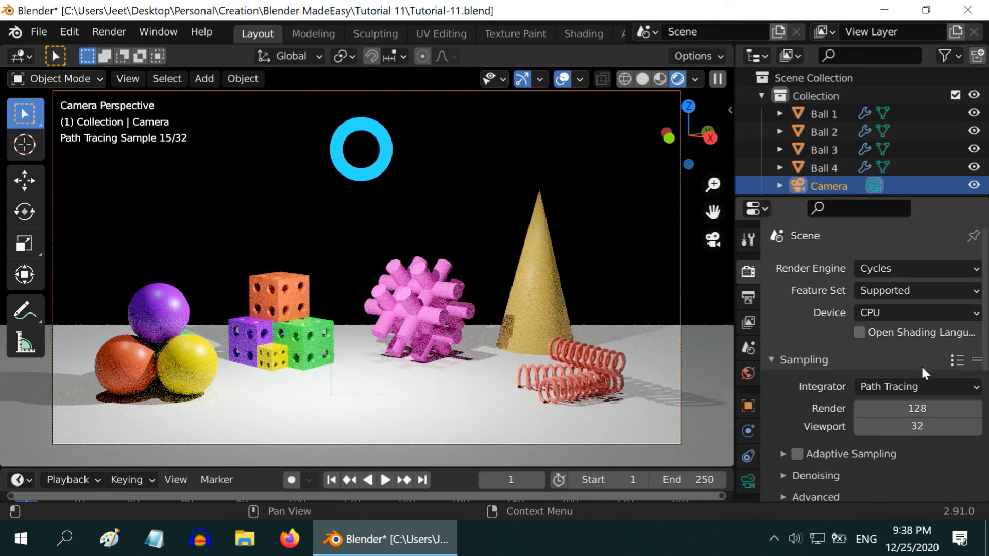
scroll("down", 3)
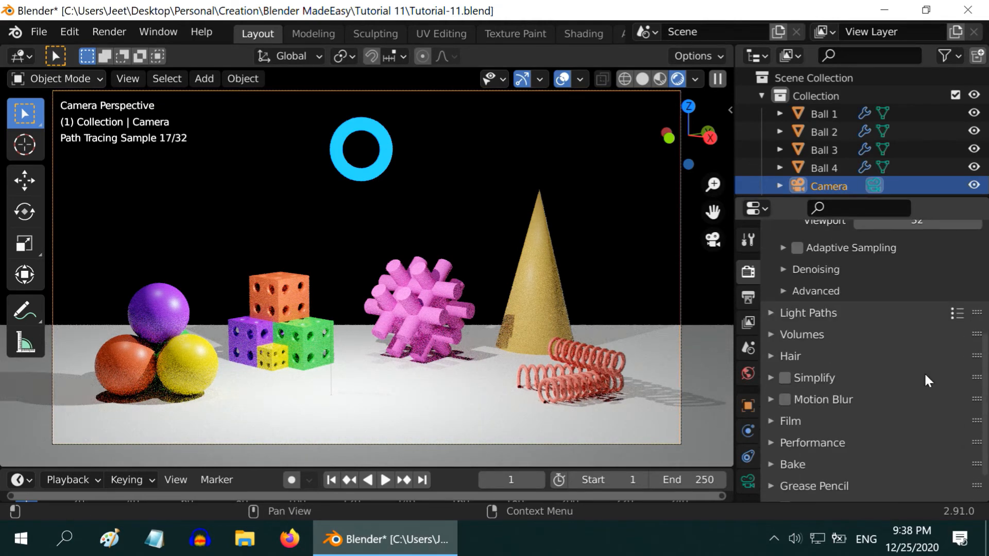
scroll("up", 3)
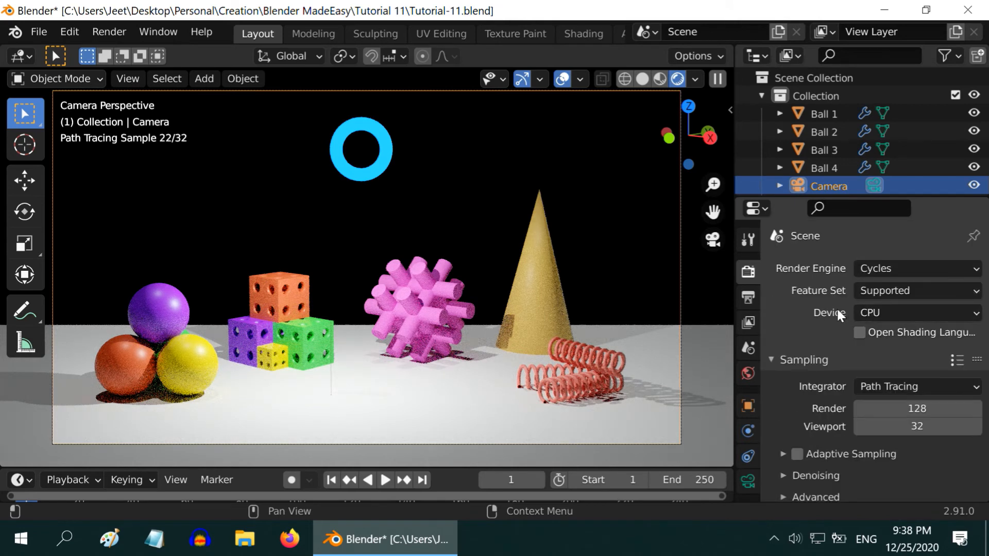
left_click(915, 313)
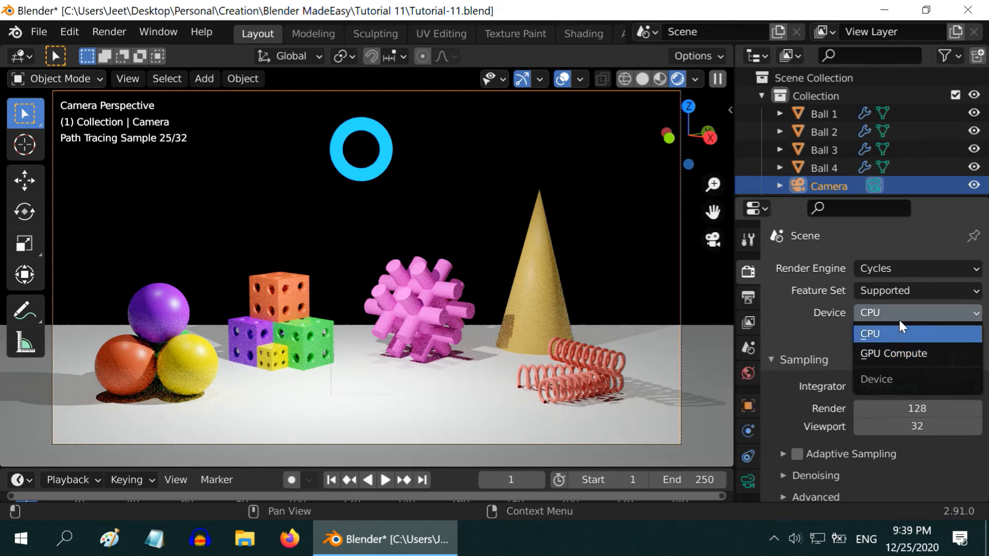
left_click(871, 334)
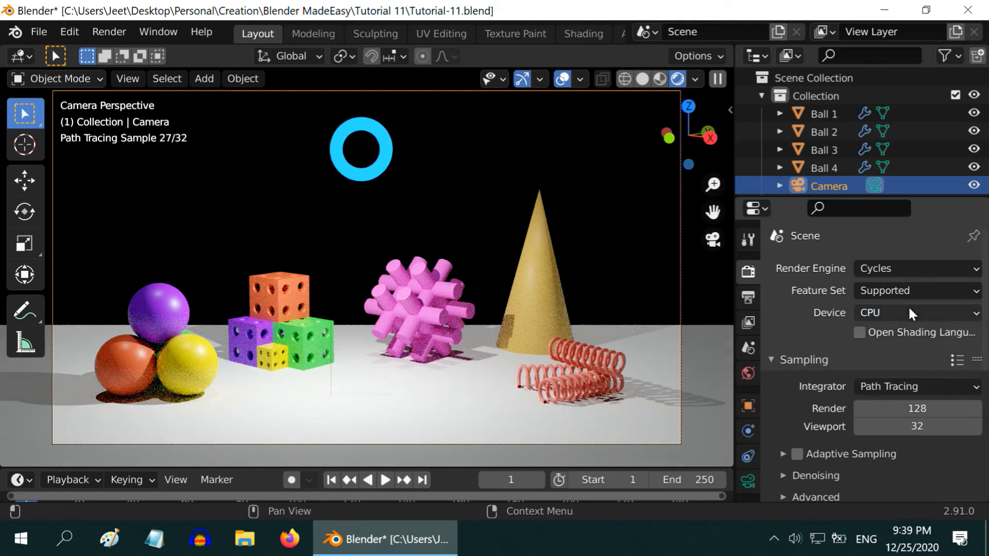
Step: Review the Cycles light path bounce settings, then return the render engine to Eevee so the blue ring glows again
scroll("down", 3)
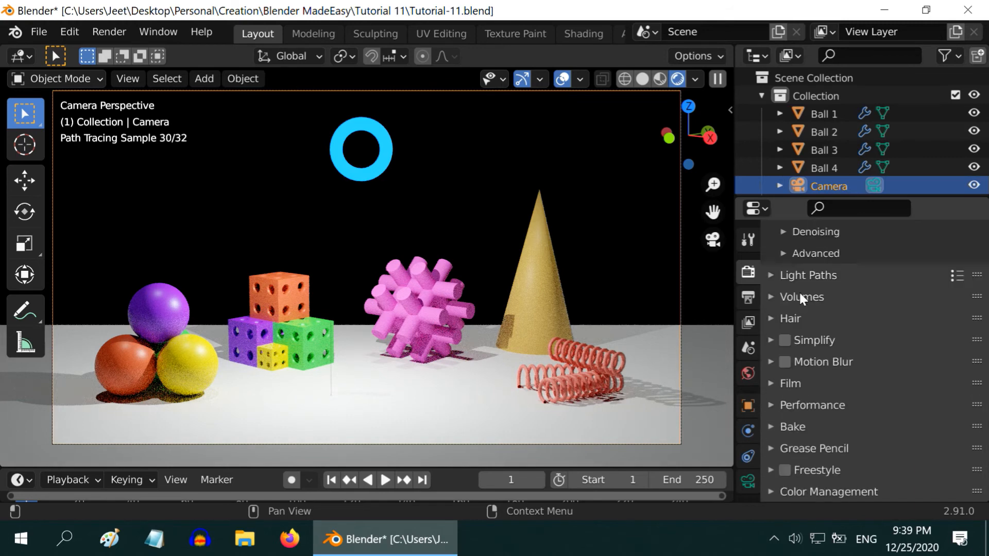
left_click(808, 275)
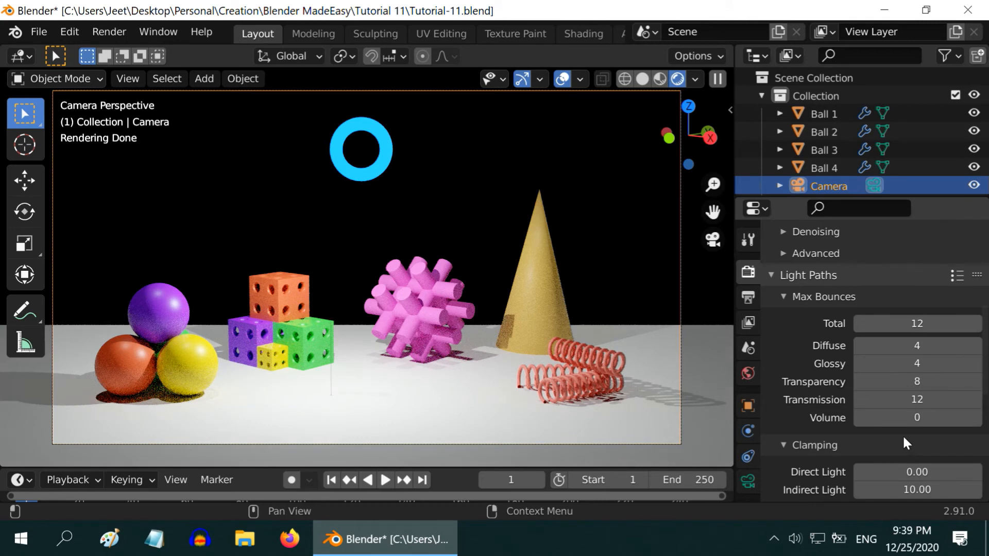
left_click(771, 275)
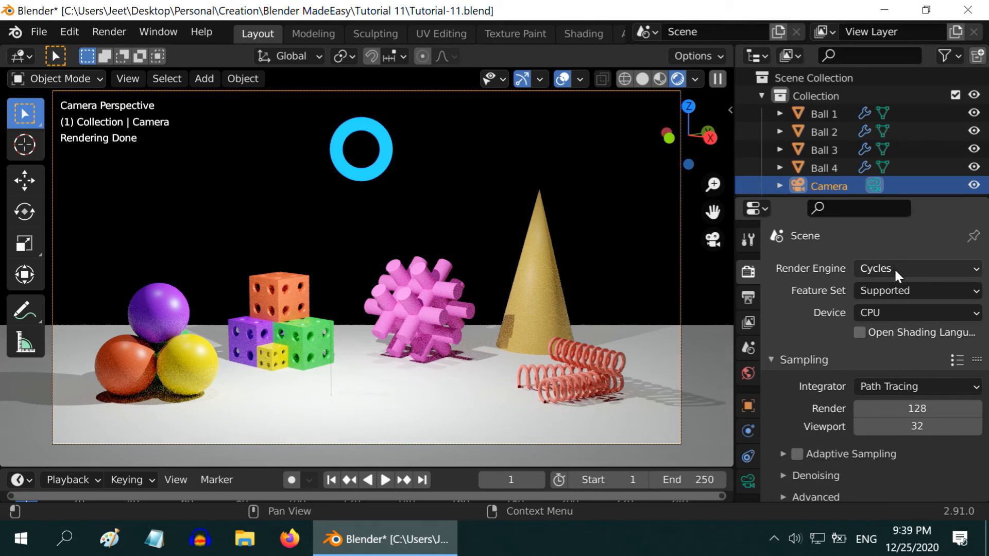
left_click(915, 268)
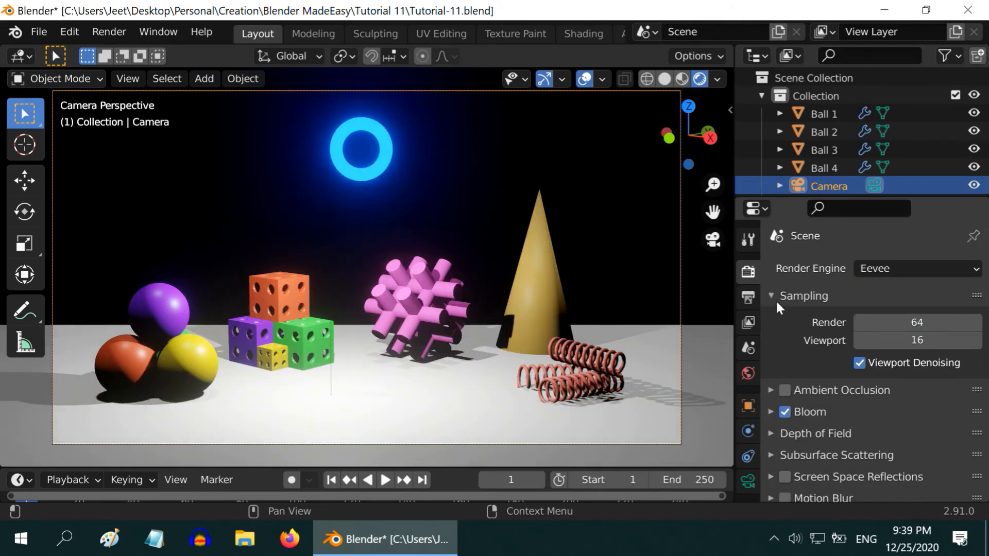
Step: Set the render resolution to 50% of 1920 × 1080 in Output Properties, keeping frames 1–250 at 24 fps
left_click(748, 297)
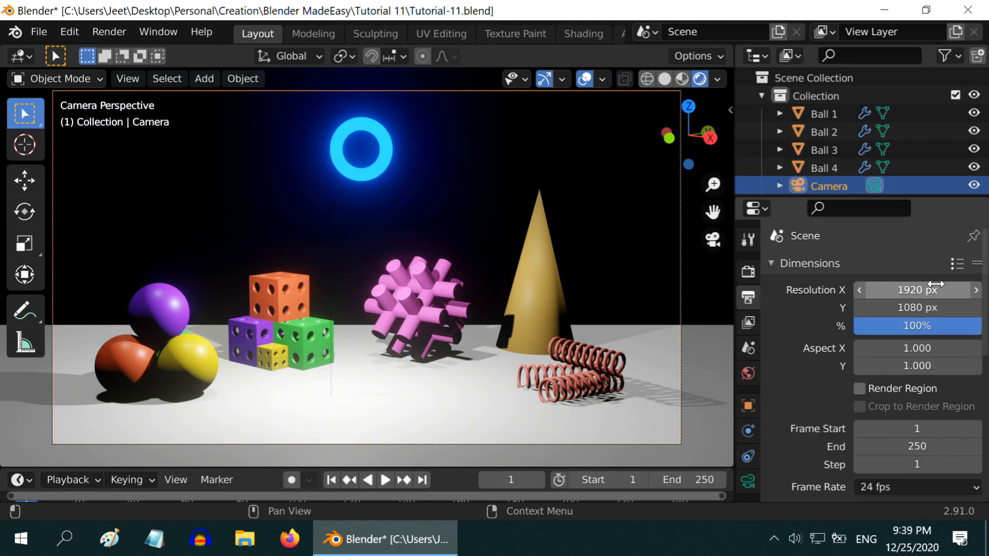
mouse_move(952, 291)
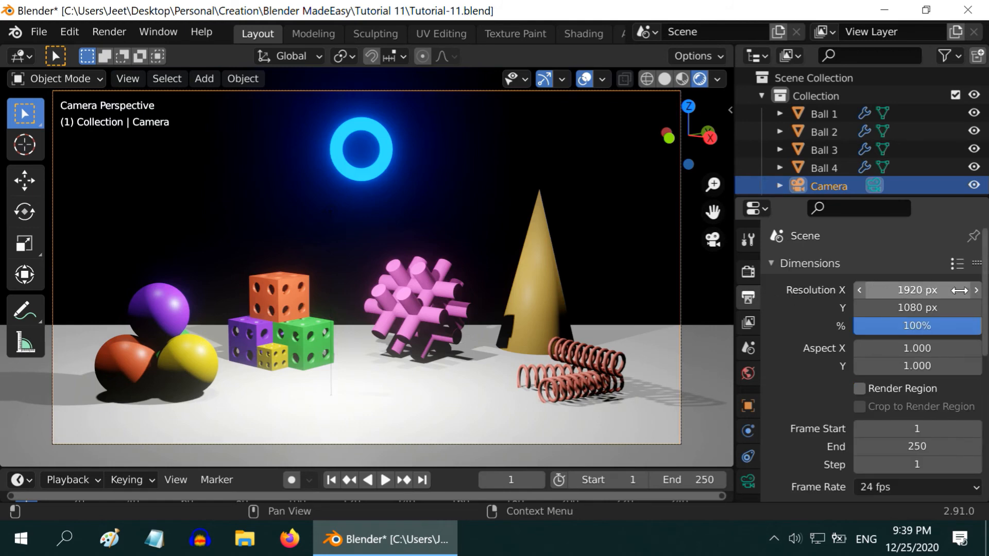
double_click(917, 326)
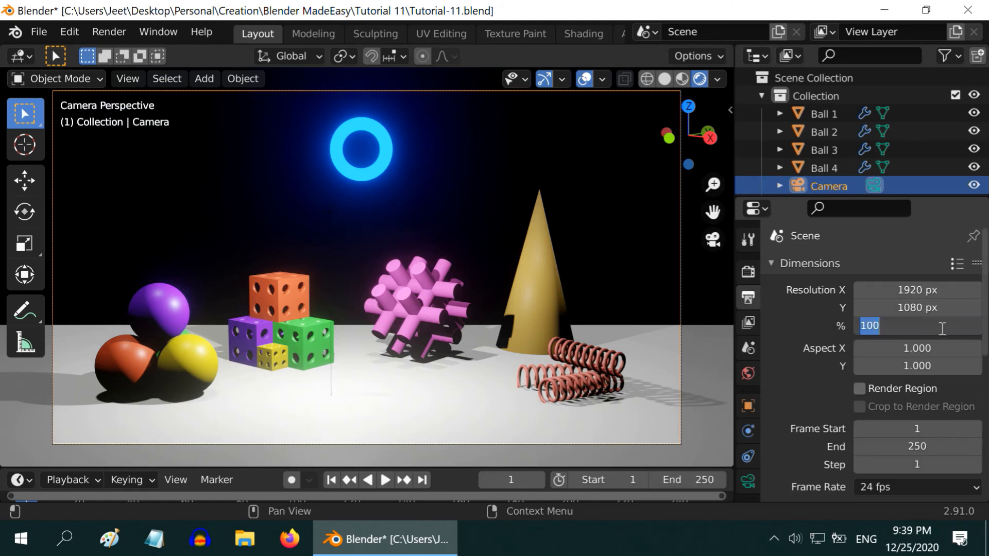
type("50%")
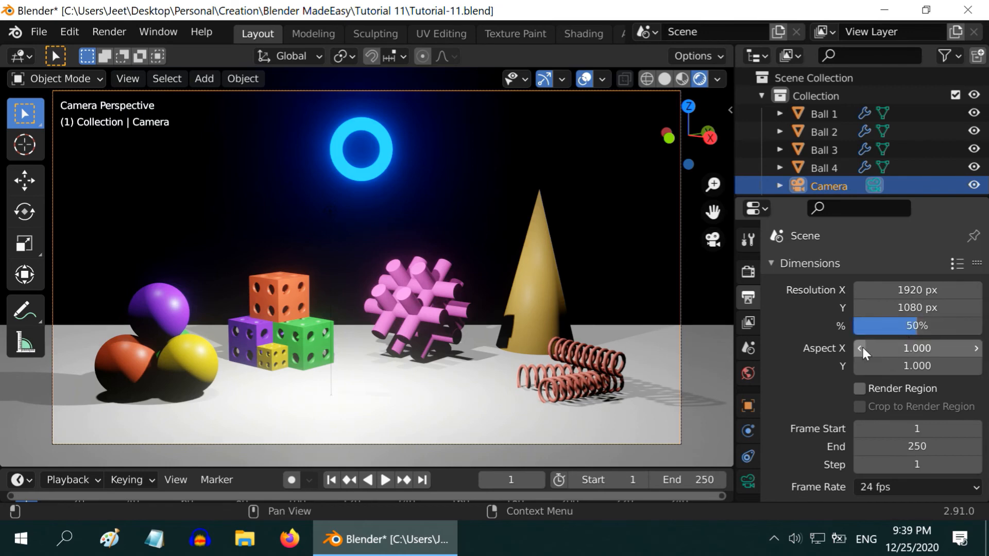
scroll("down", 3)
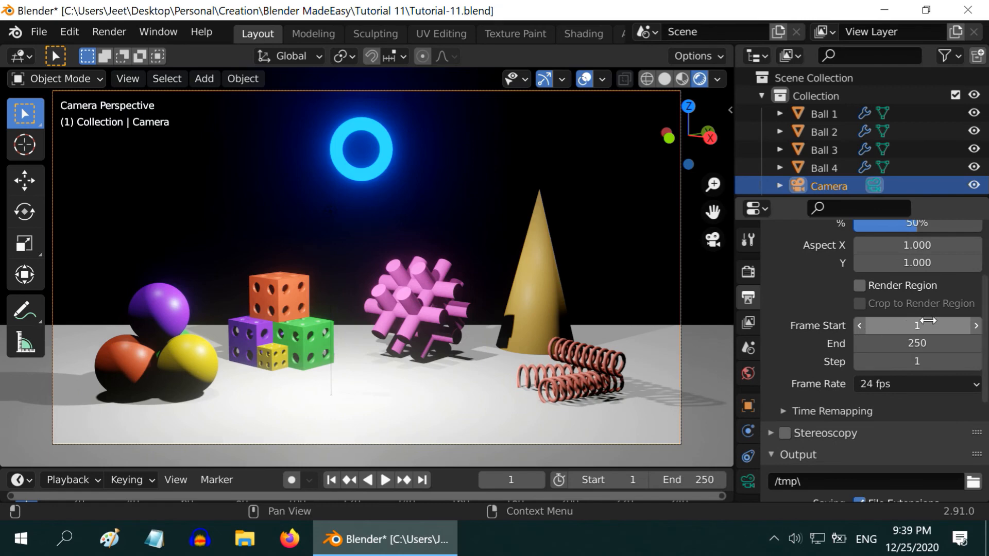
mouse_move(901, 344)
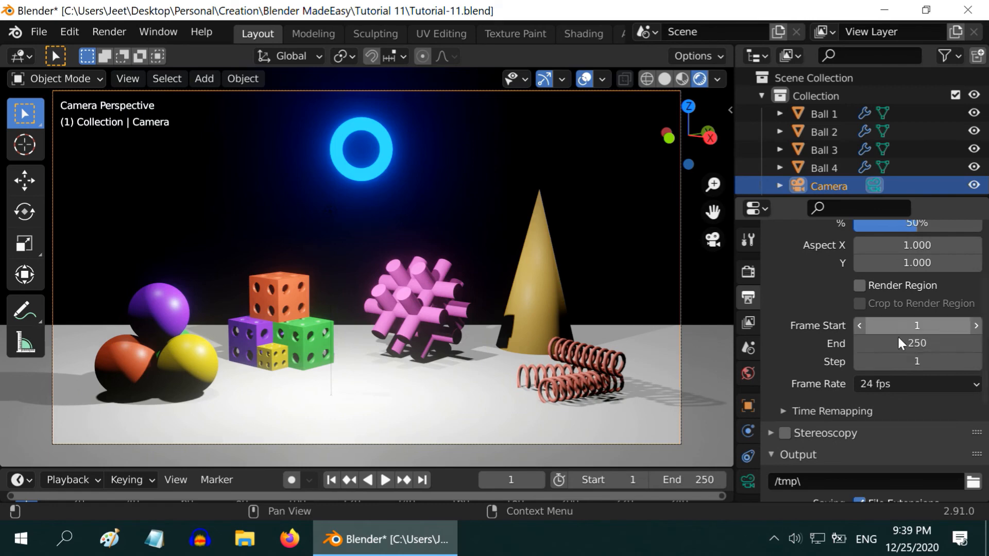
mouse_move(886, 412)
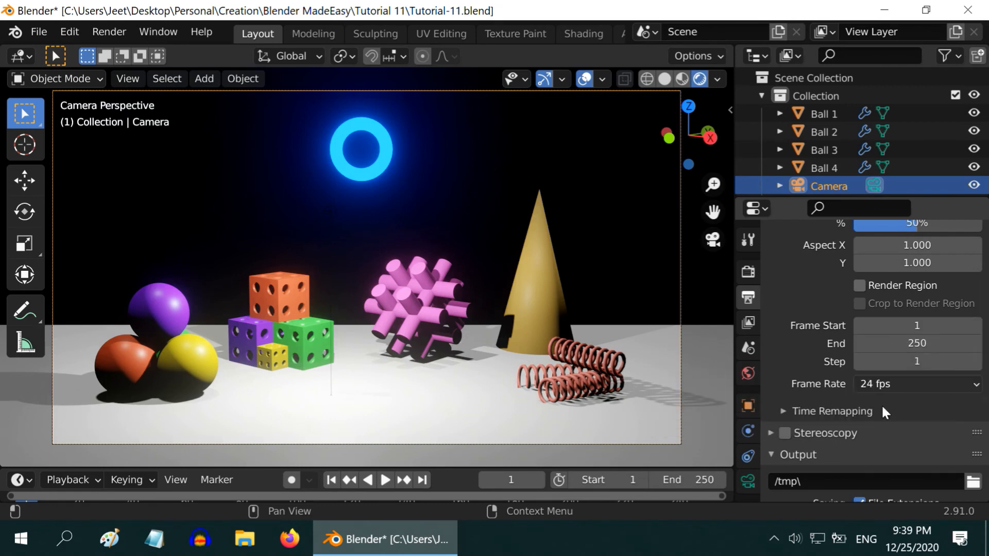
left_click(916, 383)
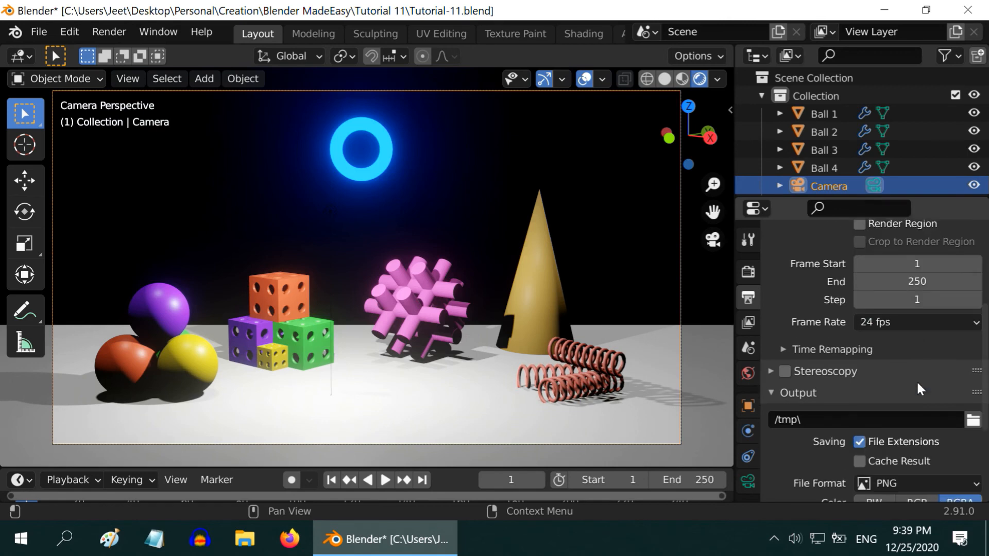
Step: Change the output file format from PNG to TIFF with Deflate compression, RGBA colour and 8-bit depth, saving to /tmp
scroll("down", 3)
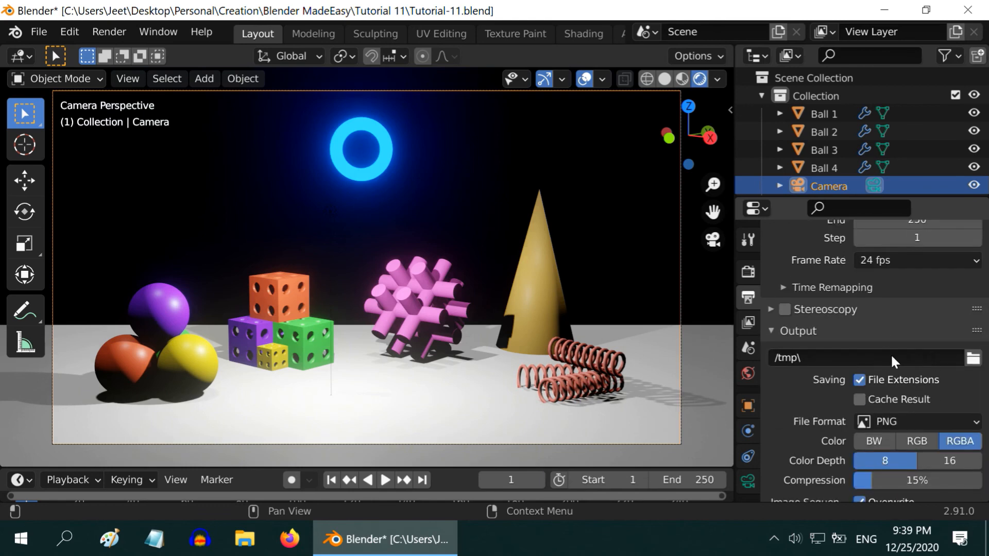
mouse_move(892, 399)
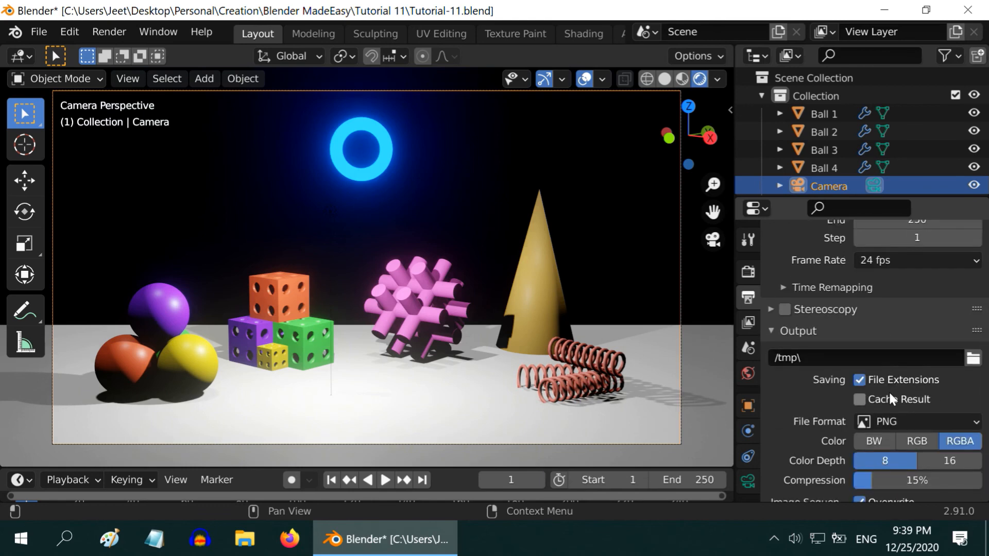
scroll("down", 3)
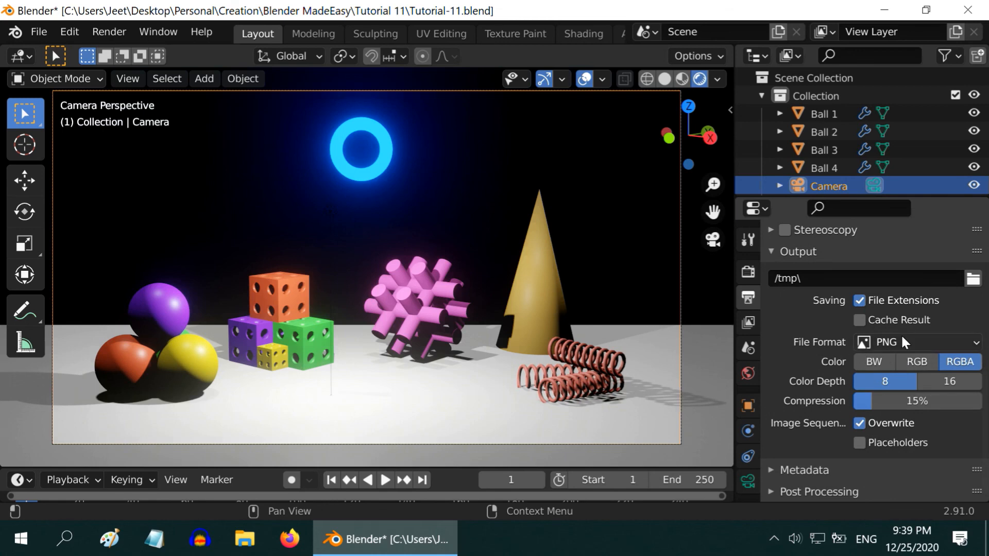
left_click(916, 343)
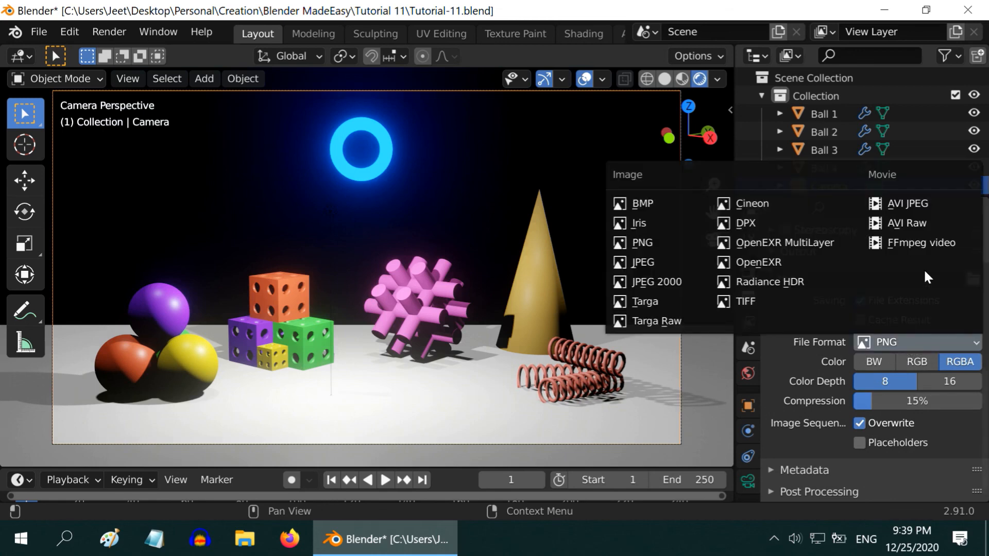
mouse_move(919, 243)
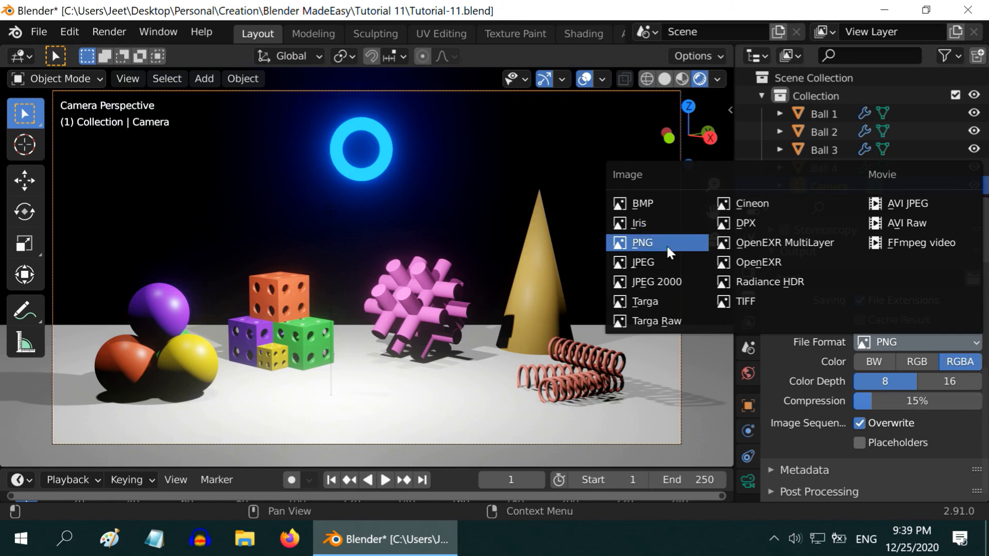
left_click(746, 301)
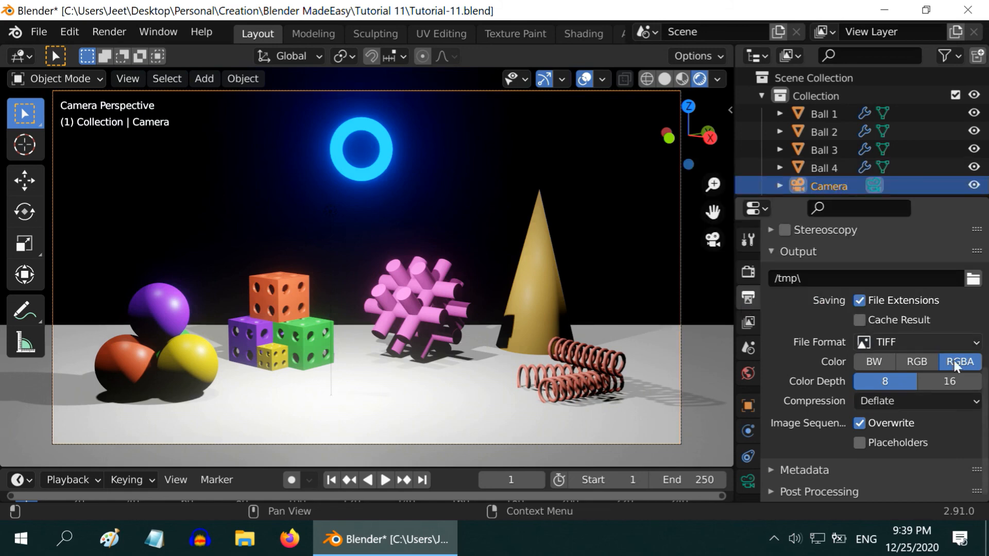
mouse_move(907, 351)
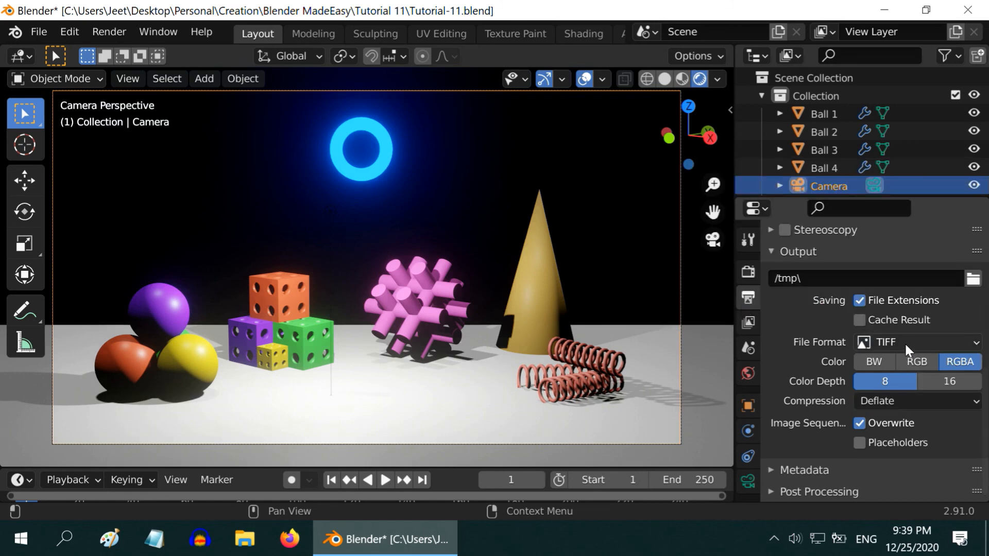
mouse_move(836, 431)
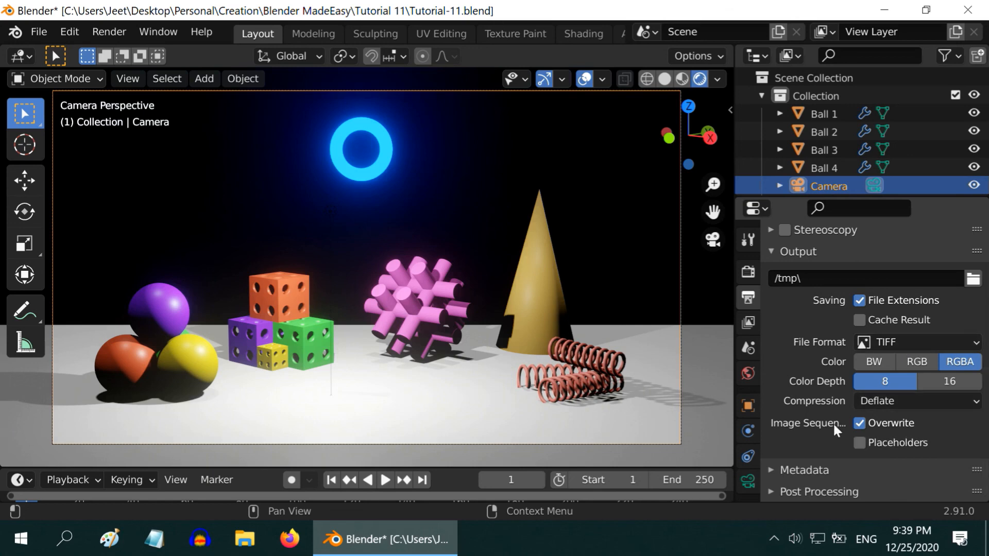
scroll("up", 3)
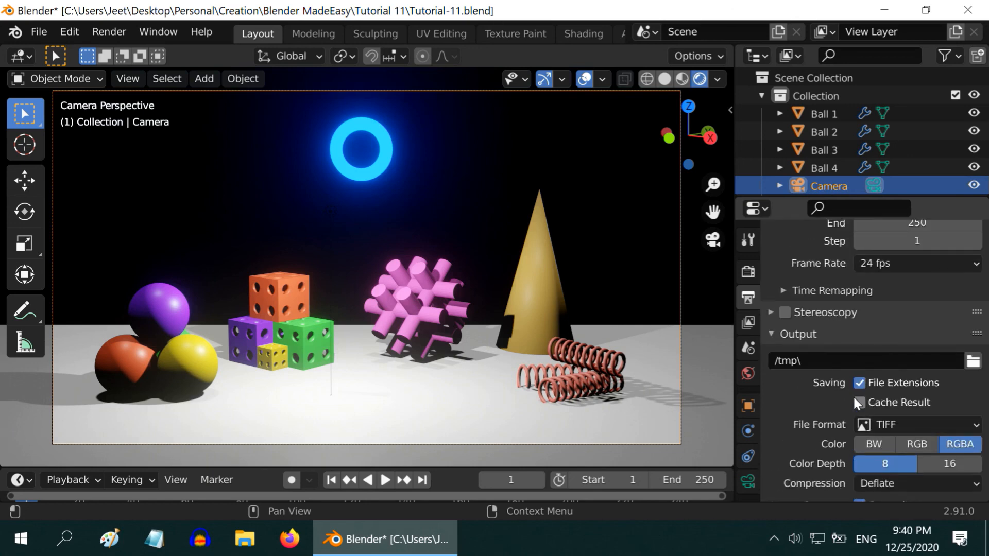
scroll("down", 3)
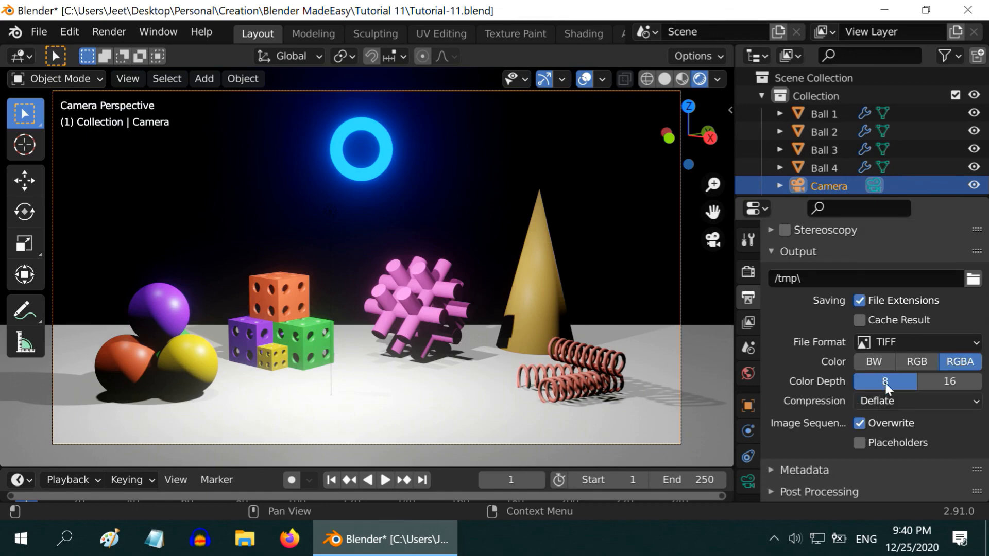